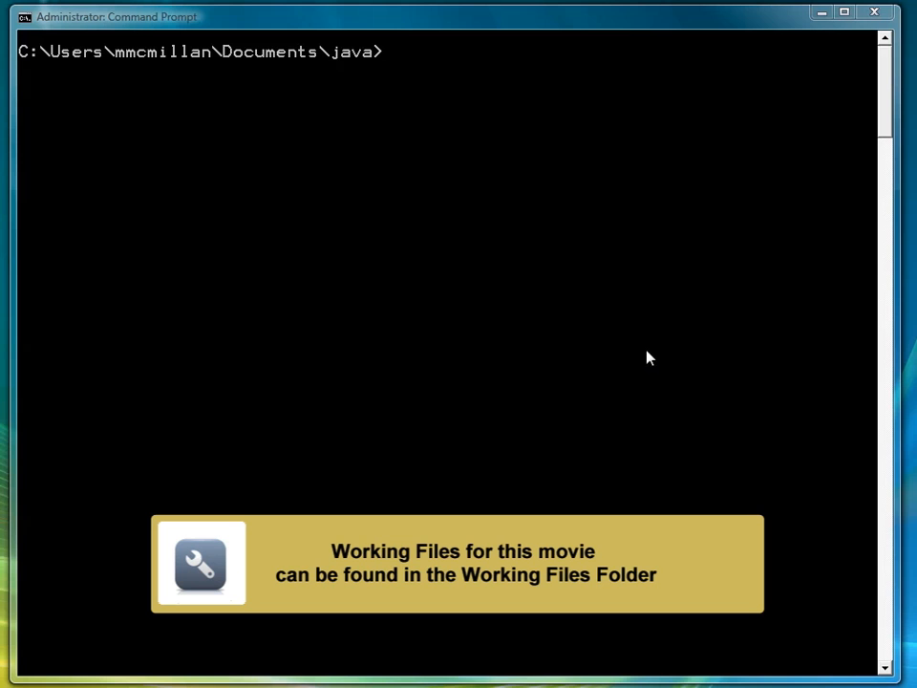
mouse_move(461, 92)
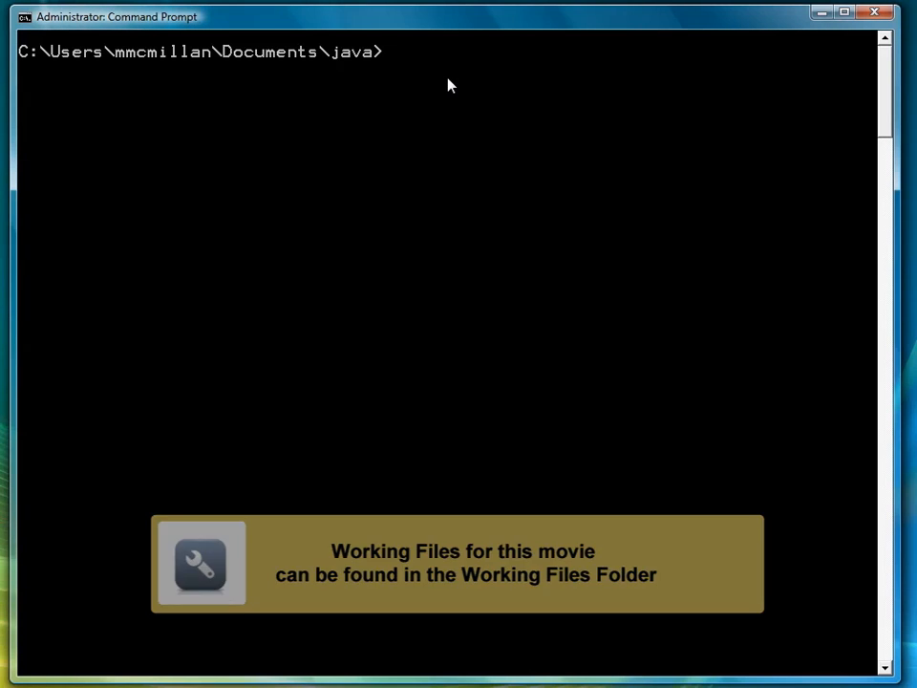
Step: Launch Notepad on ConnectToDB.java from the Command Prompt
type("notepad Con")
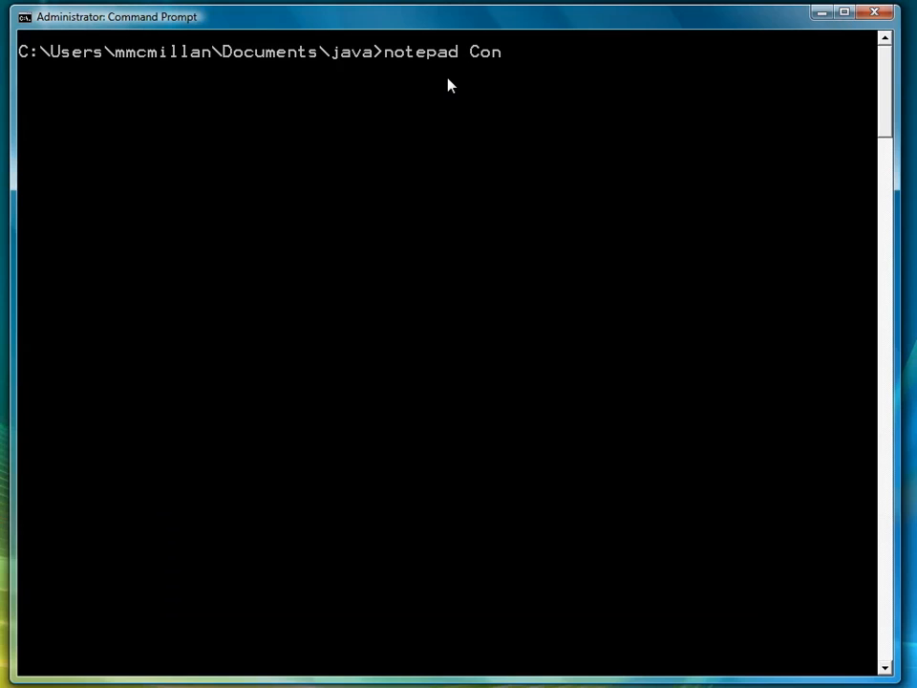
type("nectToD")
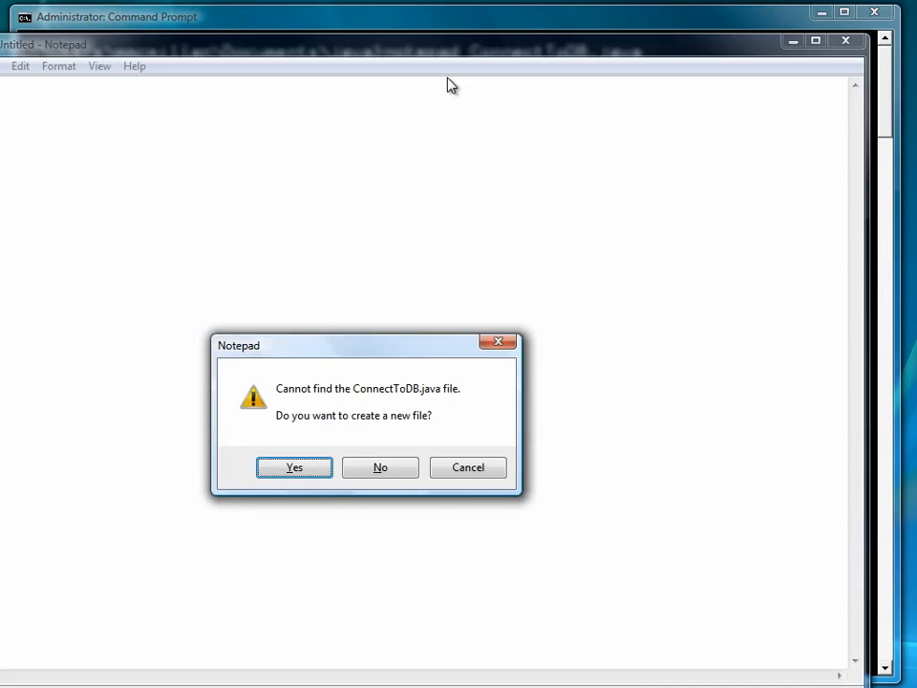
Step: Create the file and declare the java.sql import, the ConnectToDB class and its main method
left_click(294, 467)
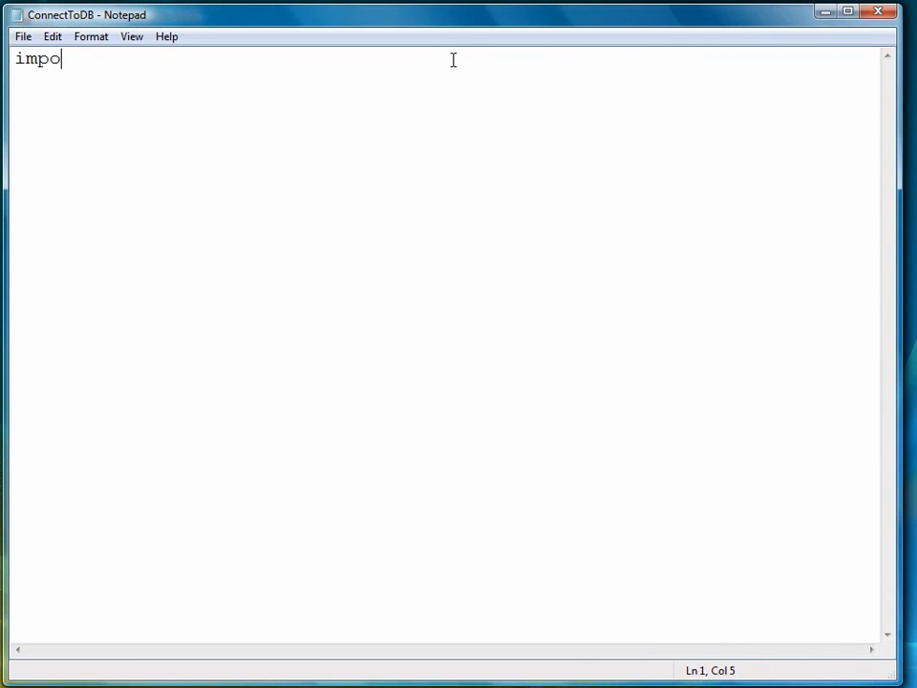
type("rt java.sql.*;")
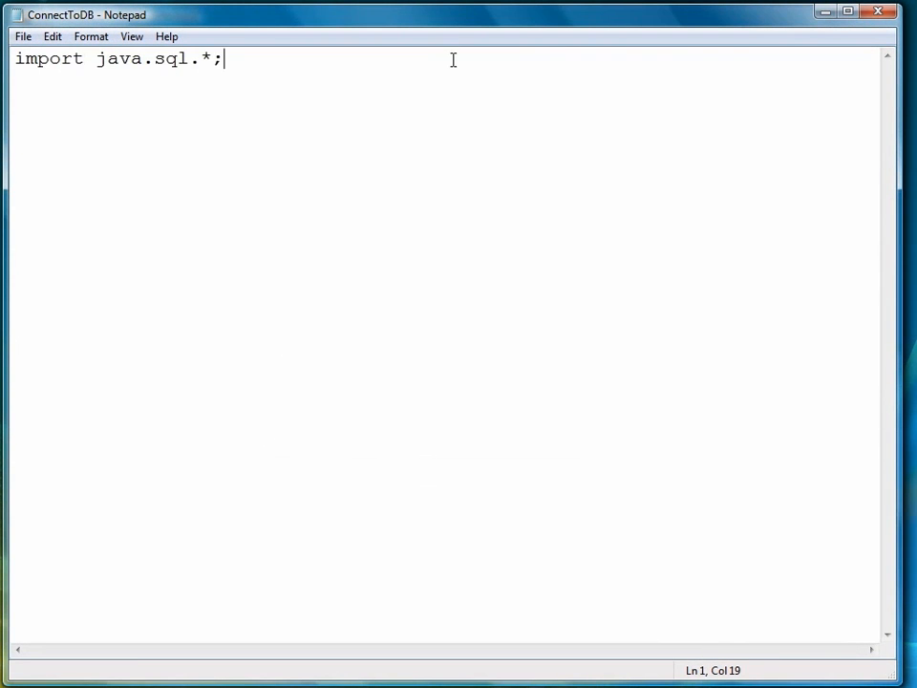
type("public class Connec")
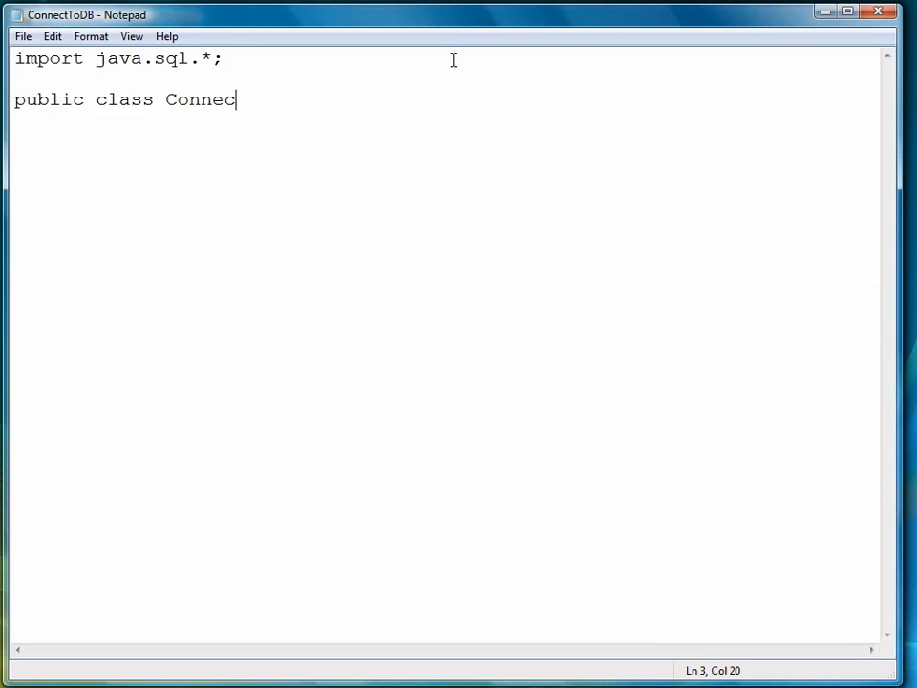
type("tToDB {")
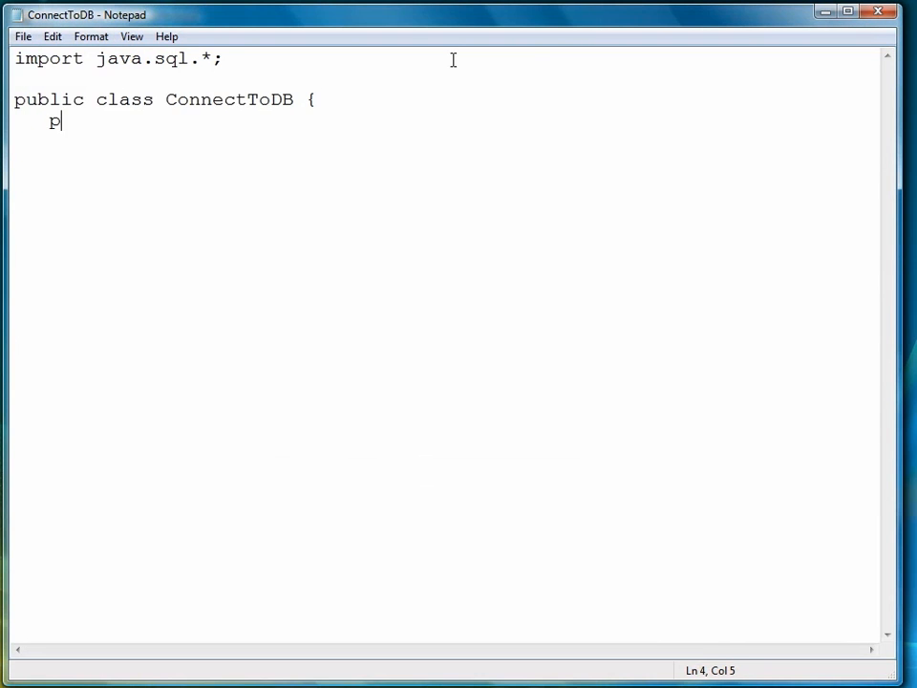
type("ublic static void main(String[] args) {")
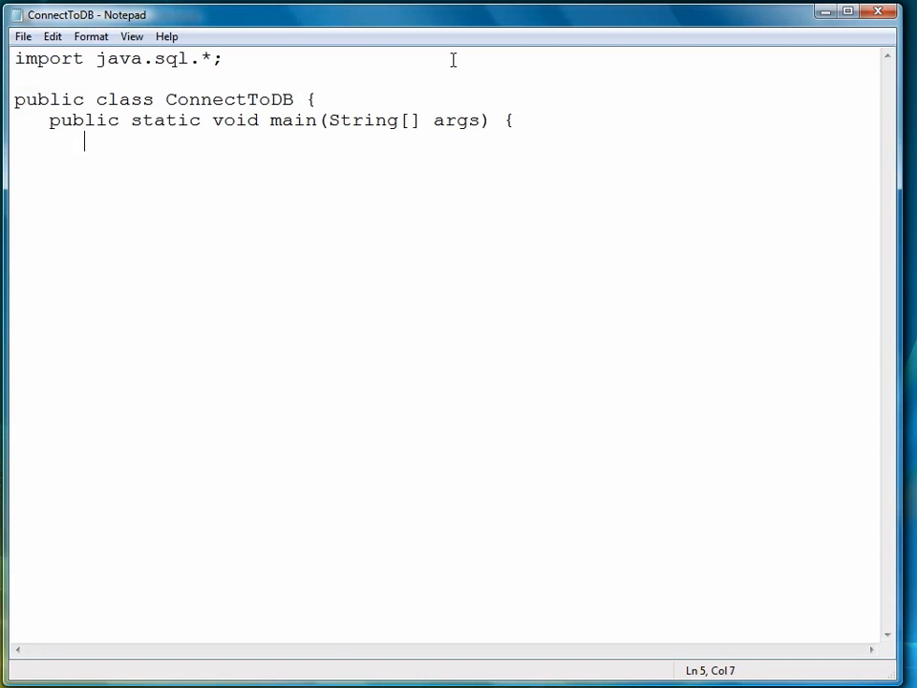
Step: Declare Connection conn = null and begin the try block
type("Connection c")
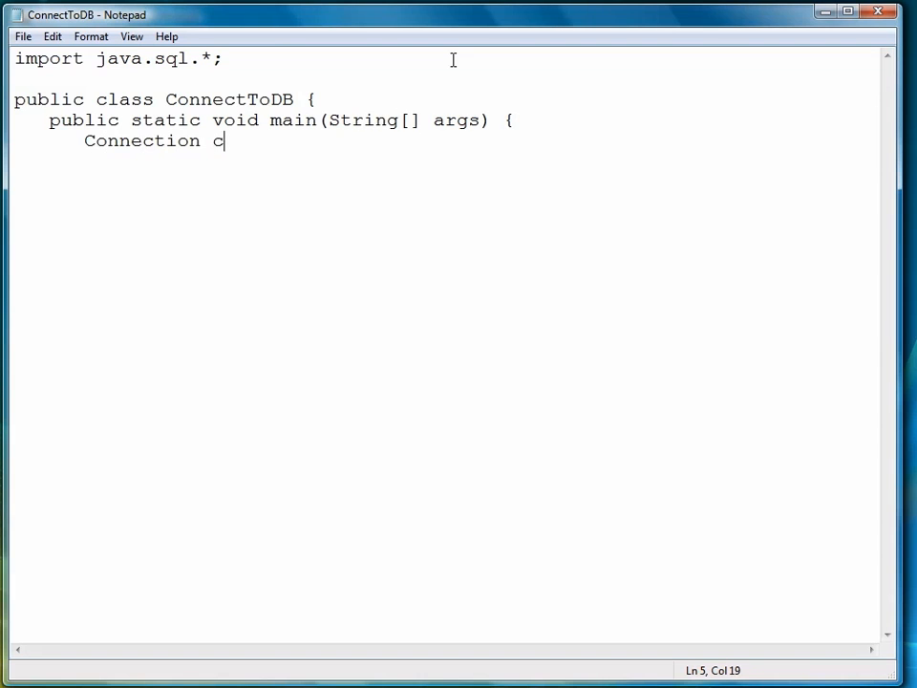
type("onn =")
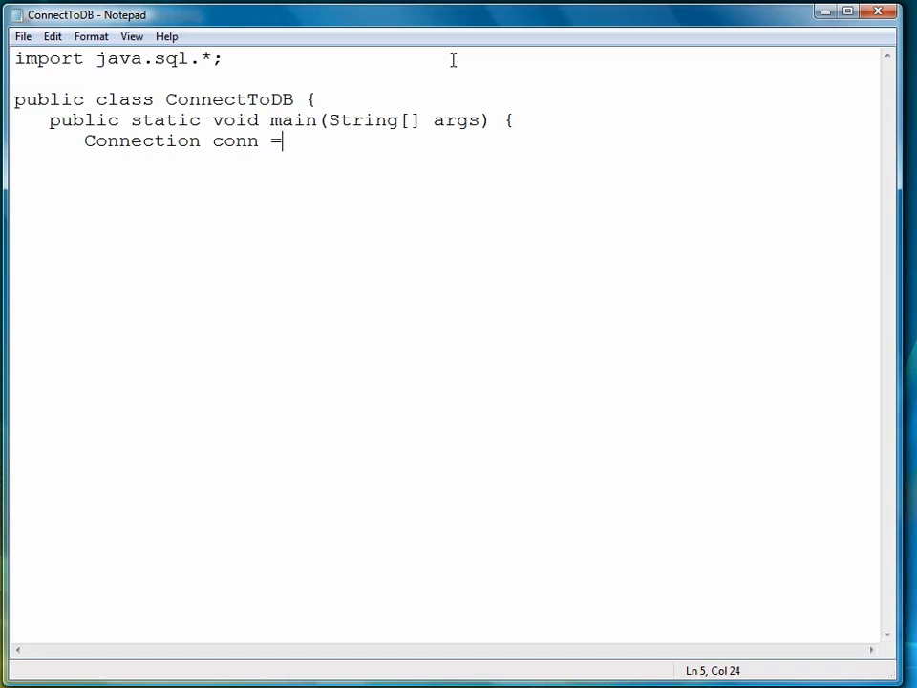
type("\" \"")
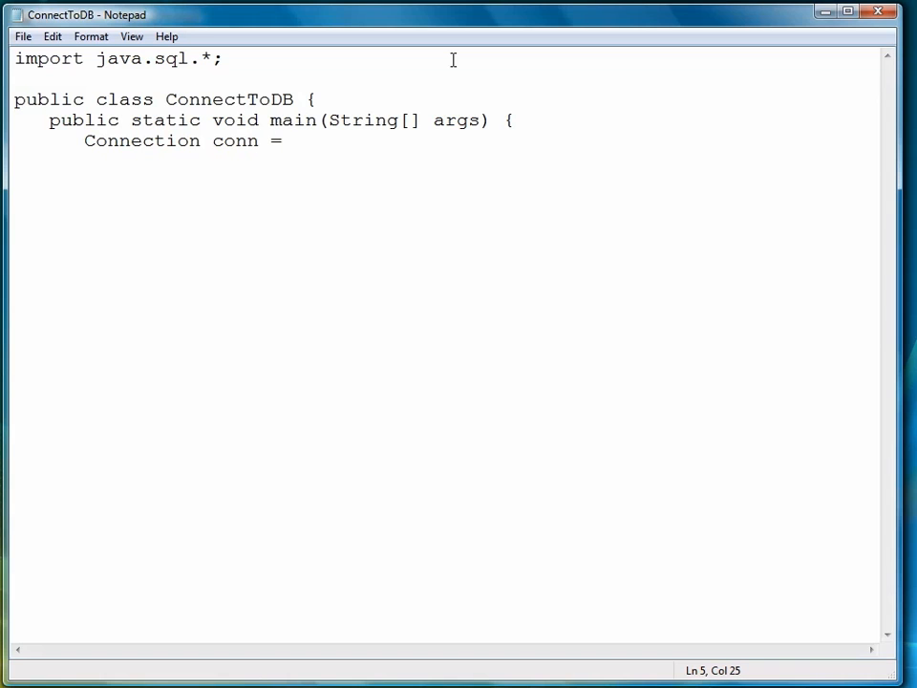
type("null;")
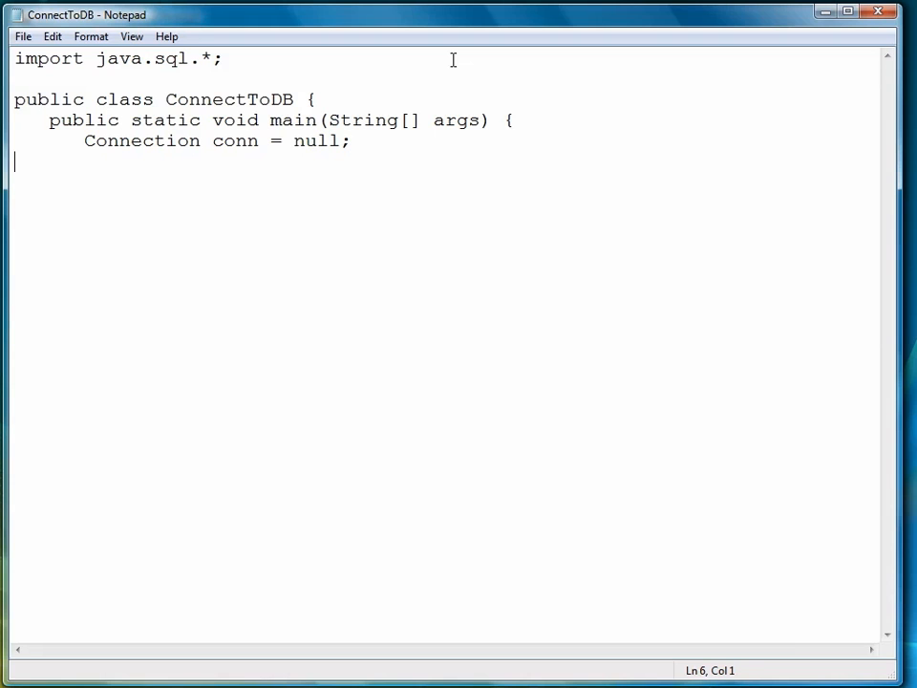
type("try {")
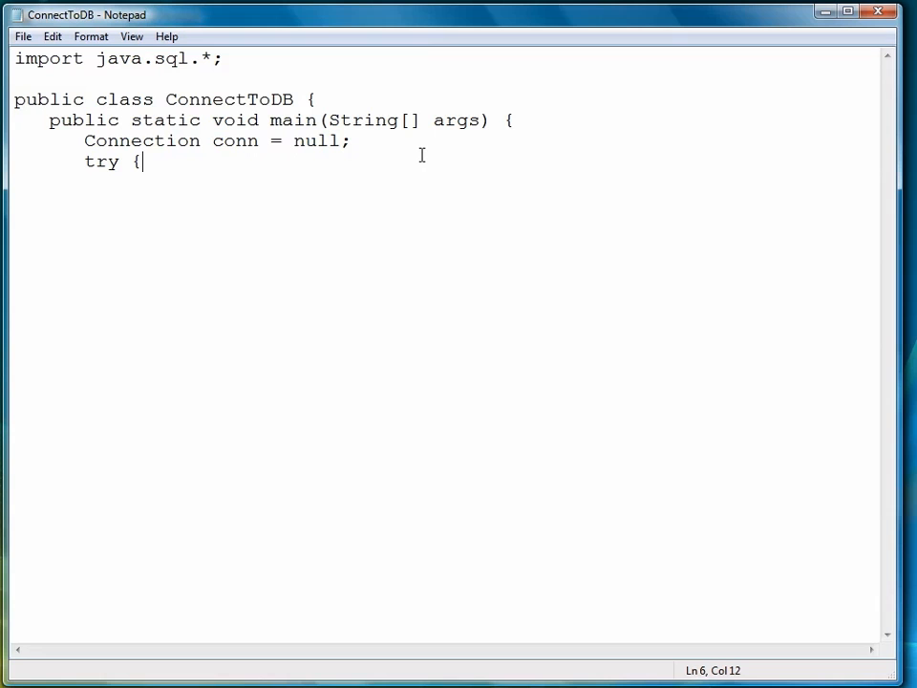
Step: Declare String userName = "mmcmillan" and String password = null inside the try block
key("enter")
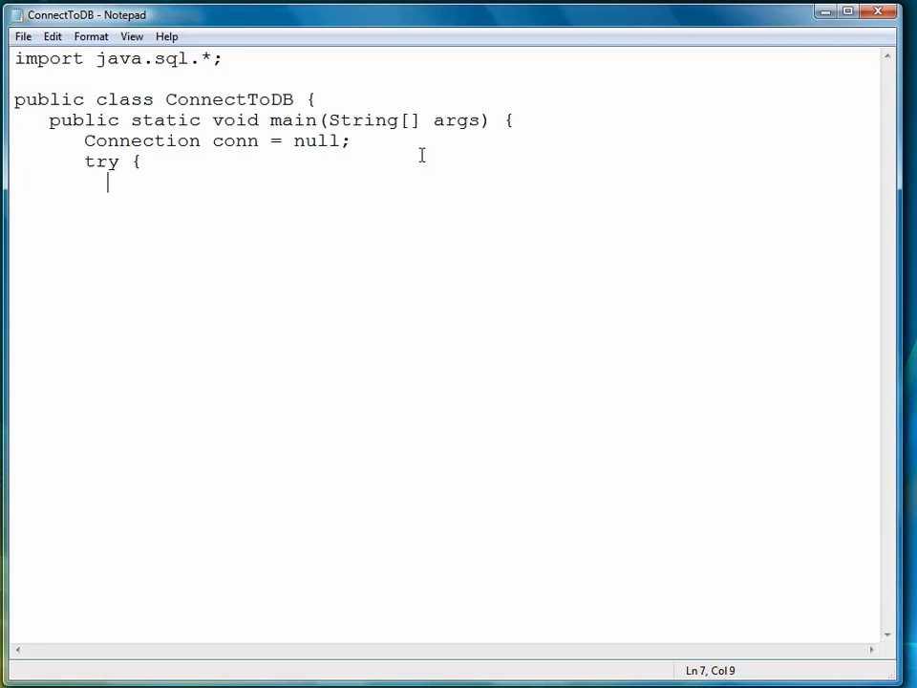
type("String user")
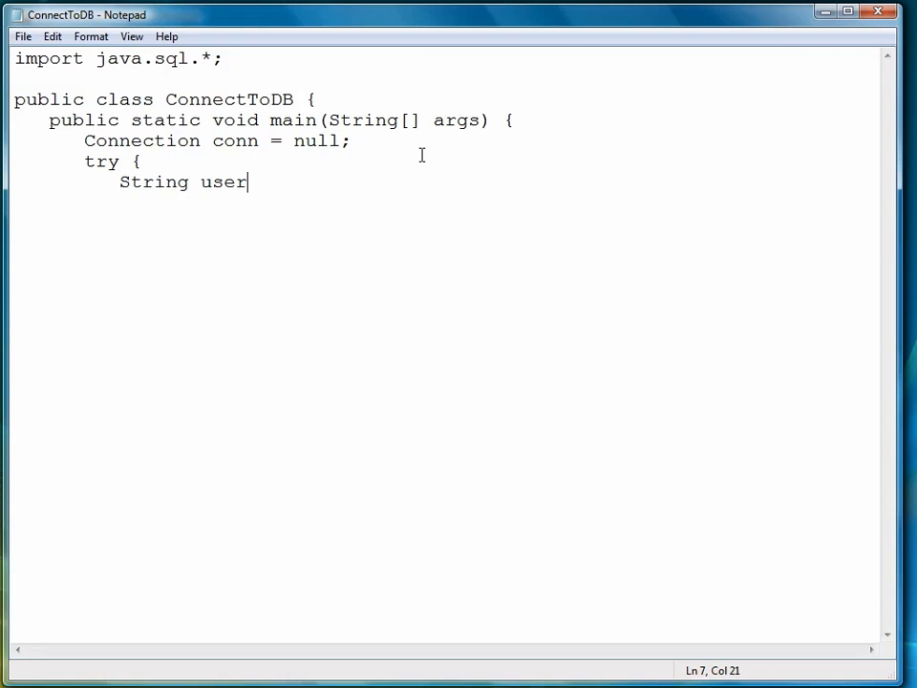
type("Name = \"mm")
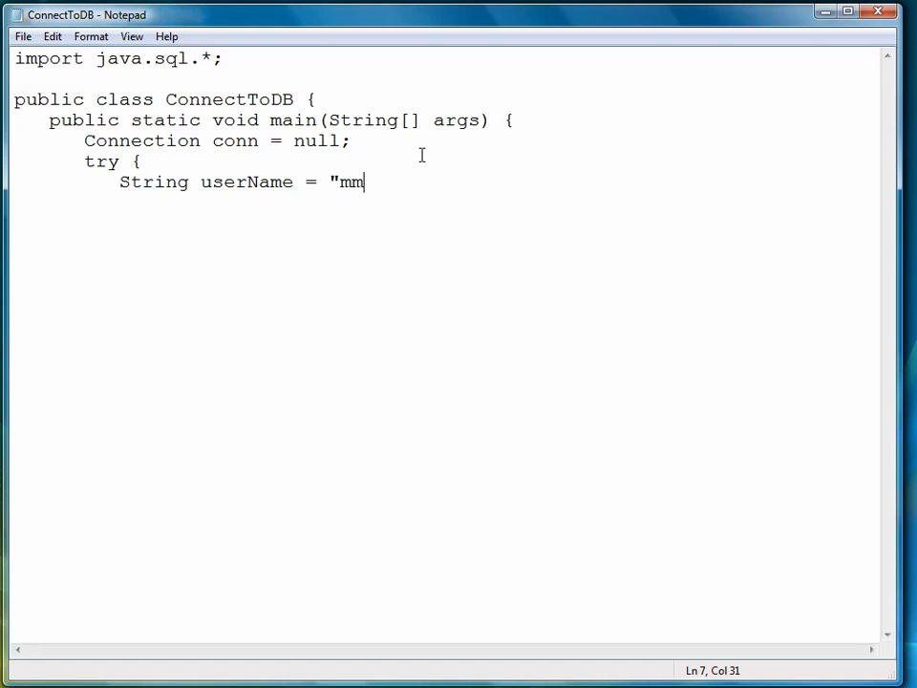
type("cmillan\";")
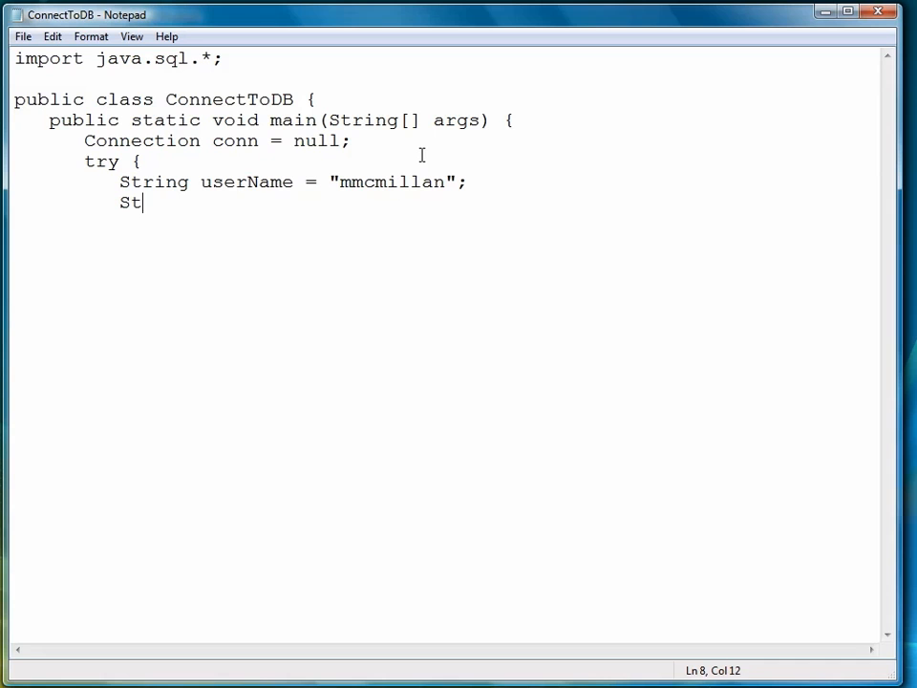
type("ring password")
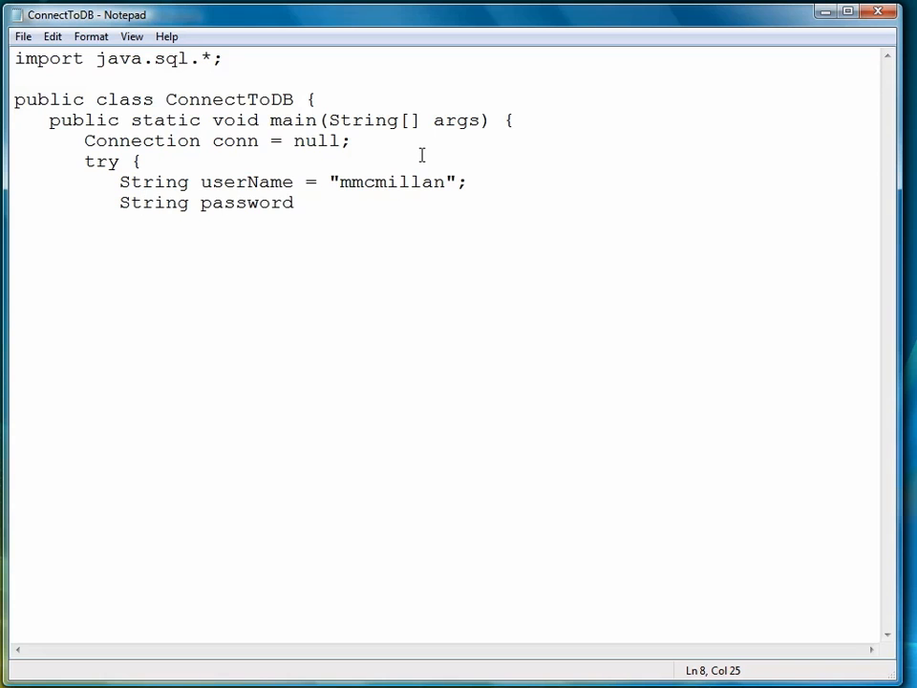
type("= null;")
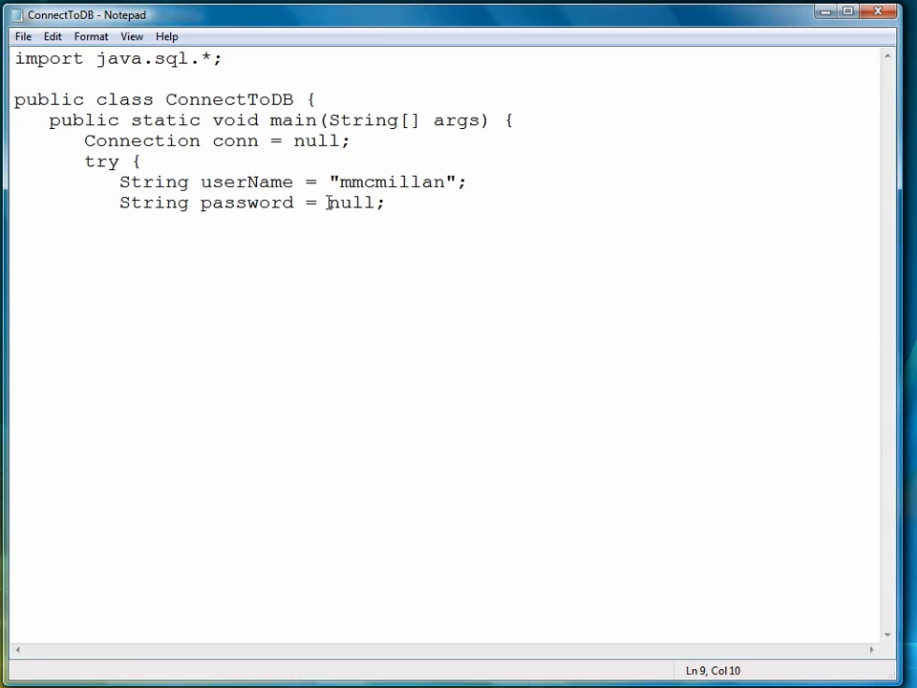
Step: Declare String url = "jdbc:mysql://localhost/test" and move to a fresh line
type("St")
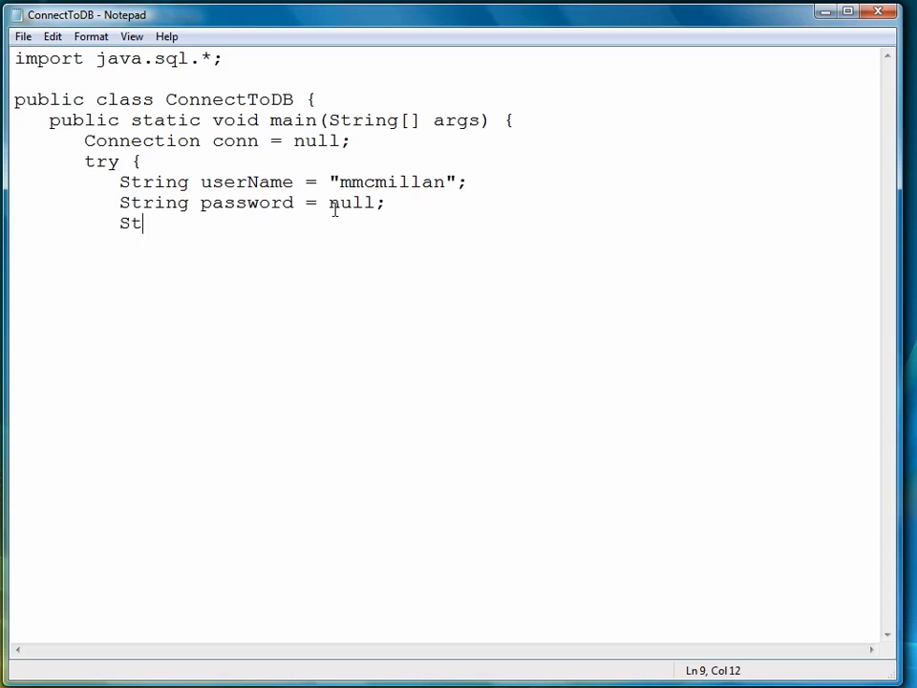
type("ring url = \"")
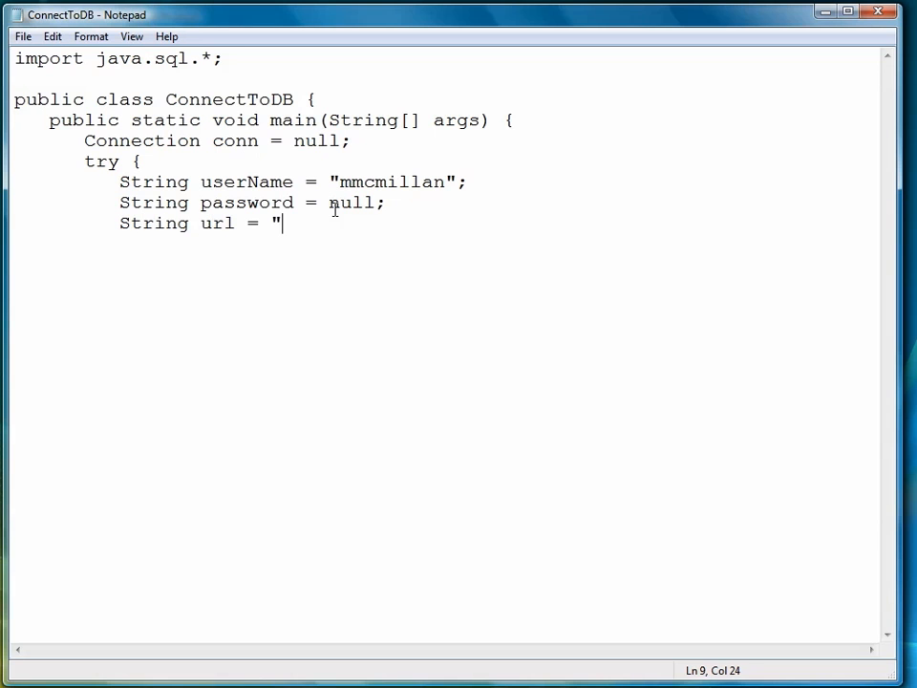
type("jdbc:")
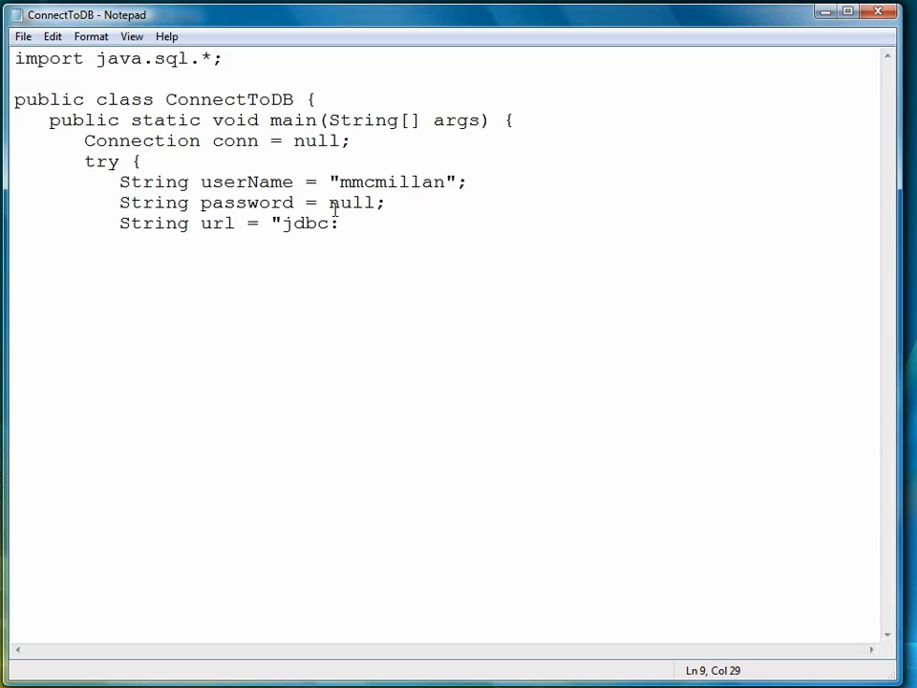
type("mysql:")
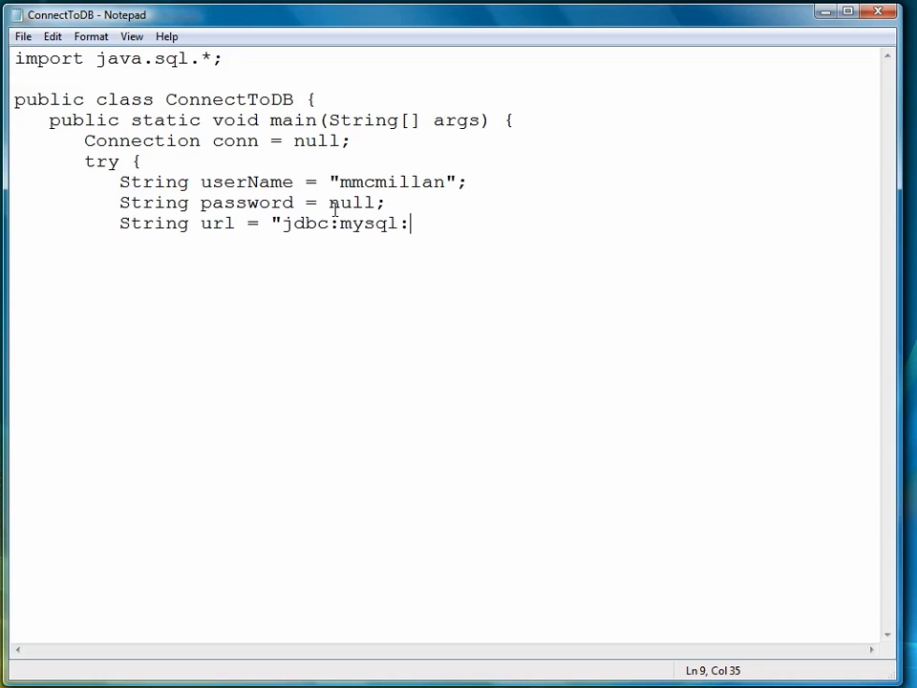
type("//localhost/test")
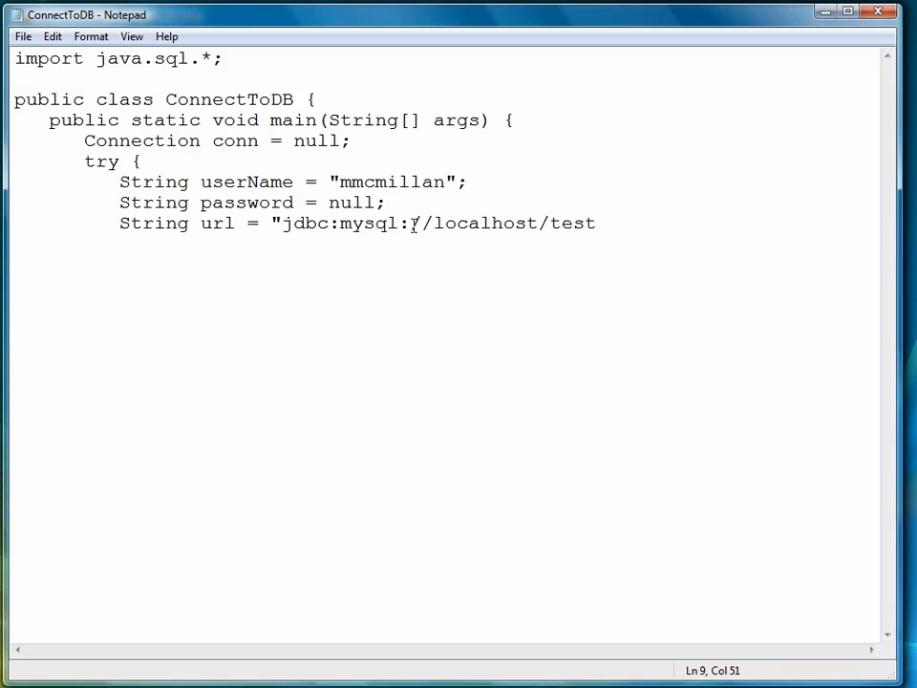
type("/")
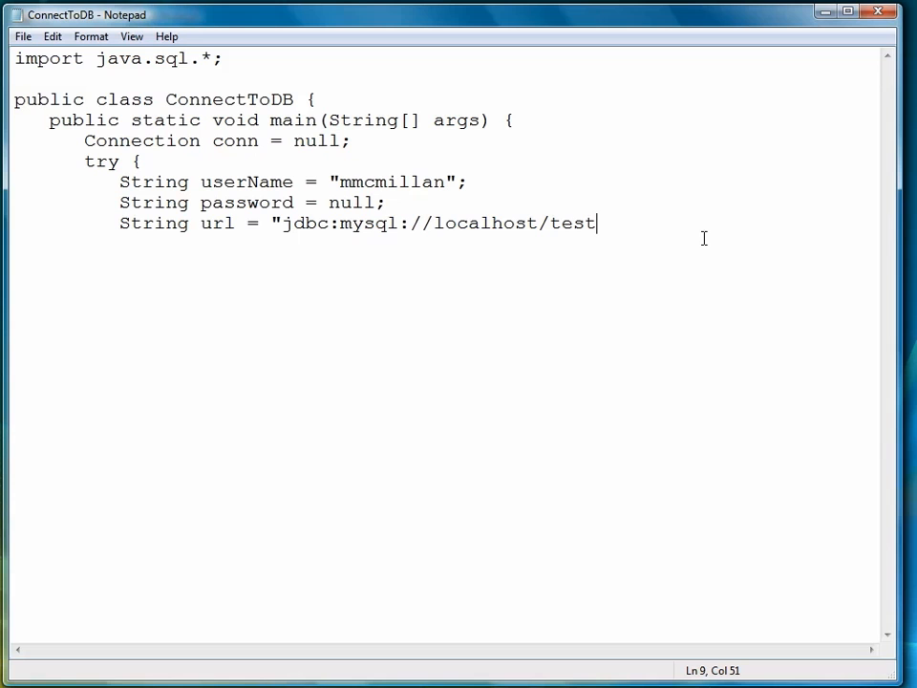
type("\";")
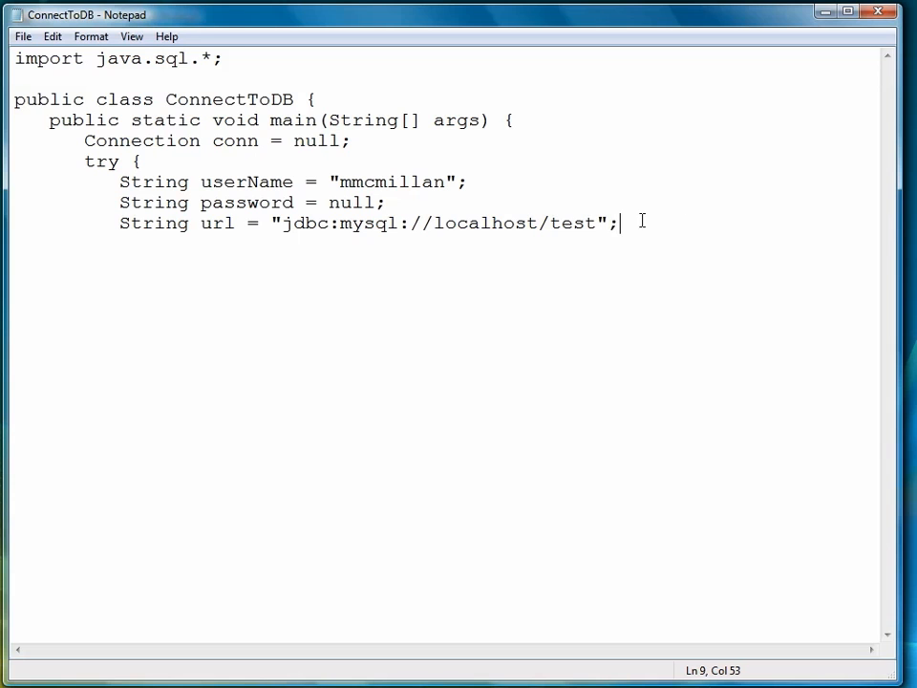
double_click(569, 221)
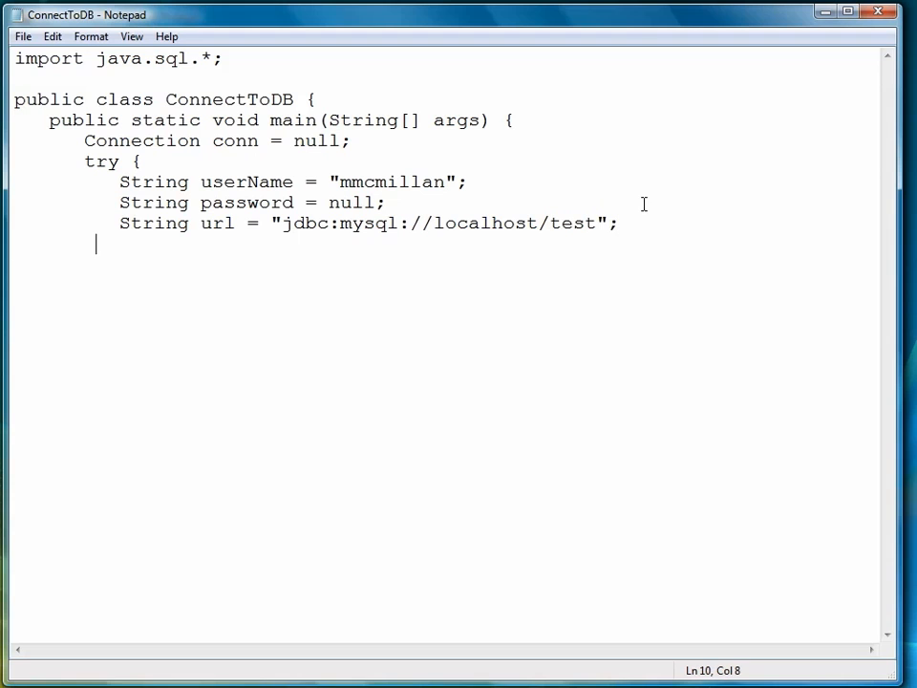
Step: Load the driver with Class.forName("com.mysql.jdbc.Driver").newInstance()
type("Class.forName")
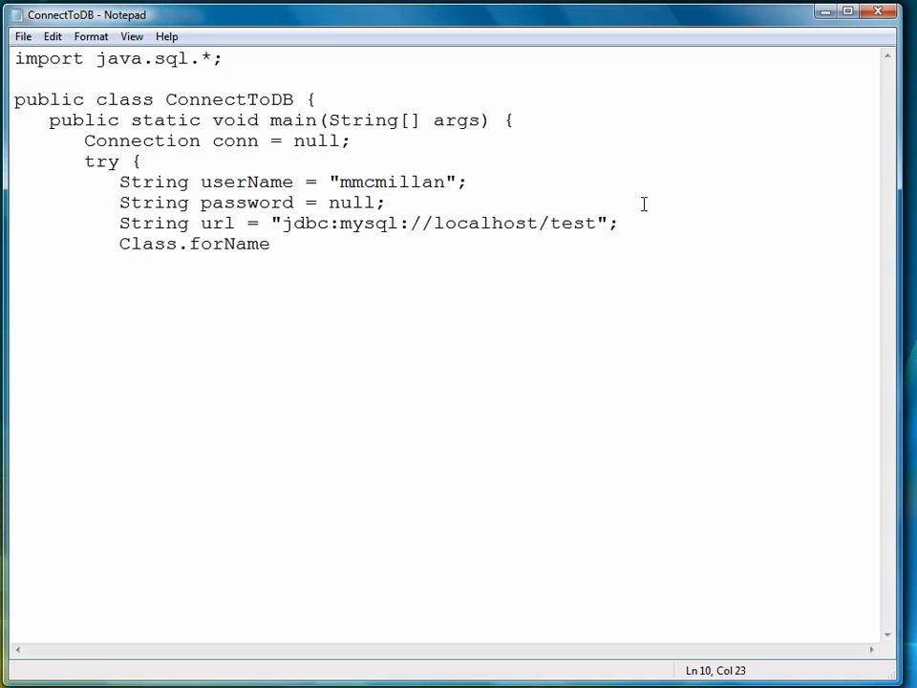
type("(\"com.mysql")
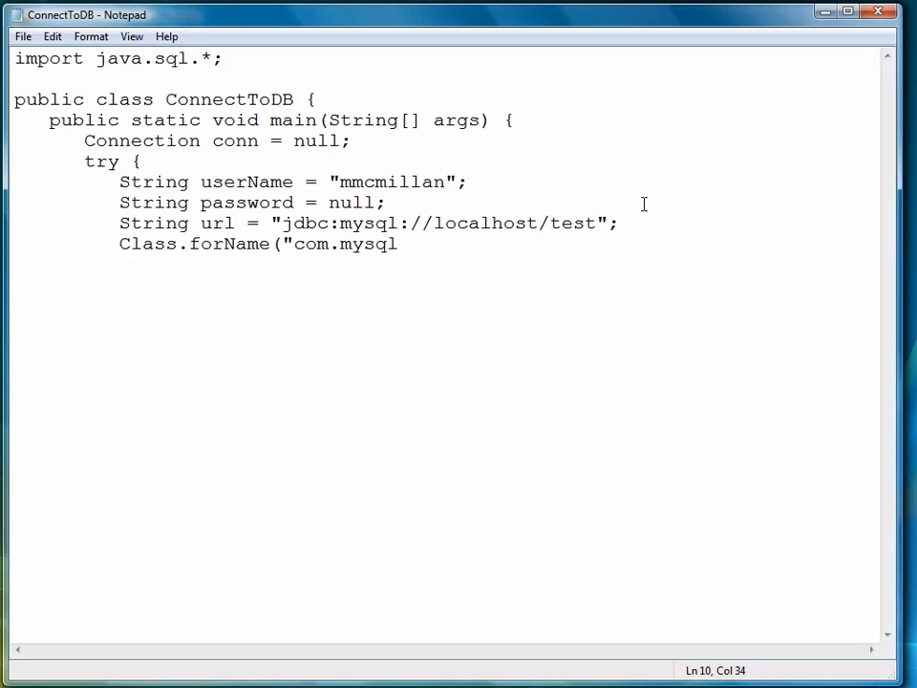
type(".jdbc.Driver\").newI")
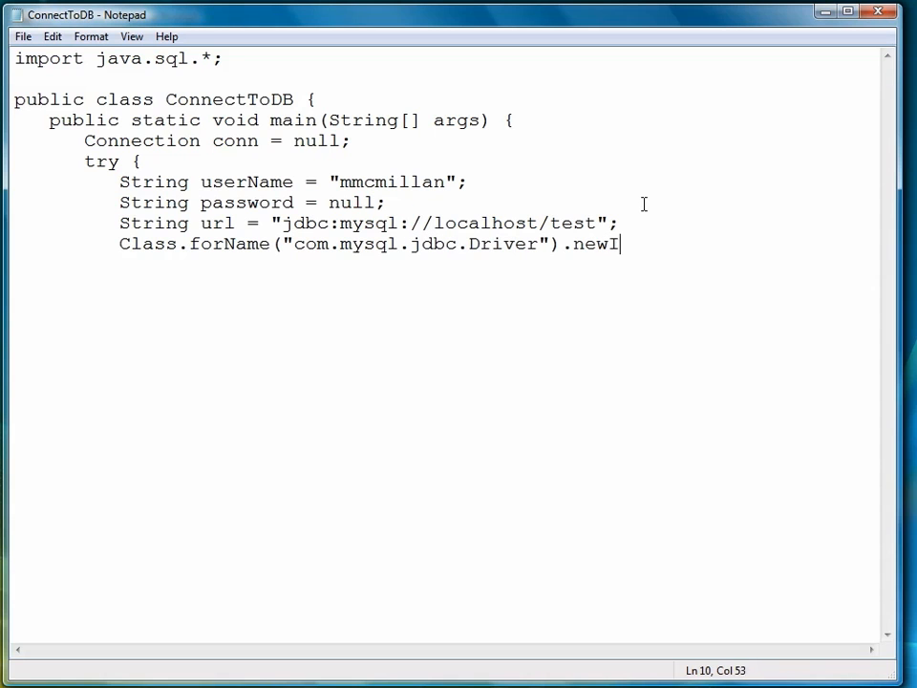
type("nstance();")
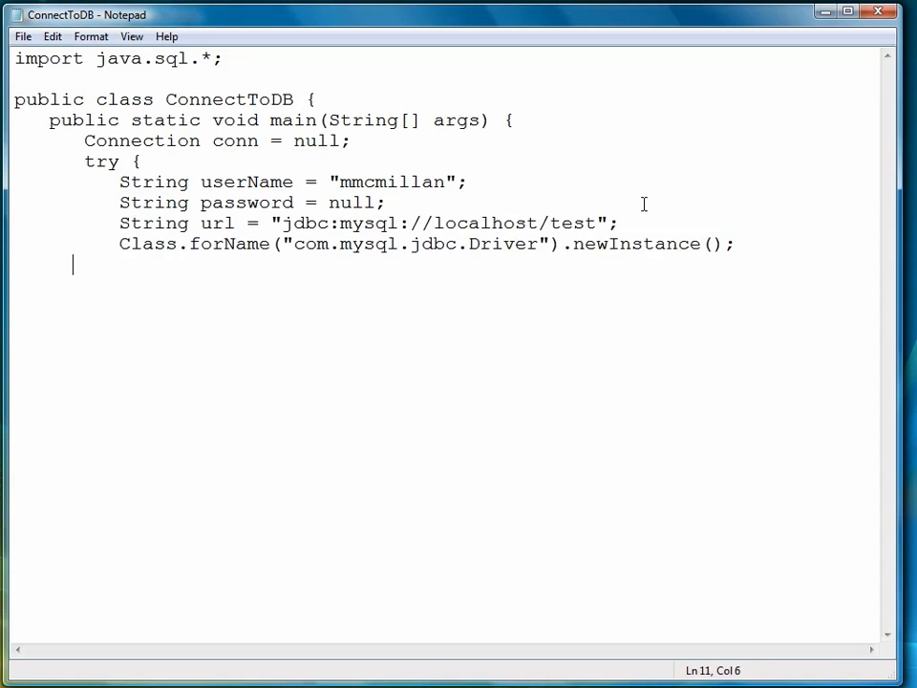
Step: Assign conn = DriverManager.getConnection(url, userName, password)
type("conn = Drive")
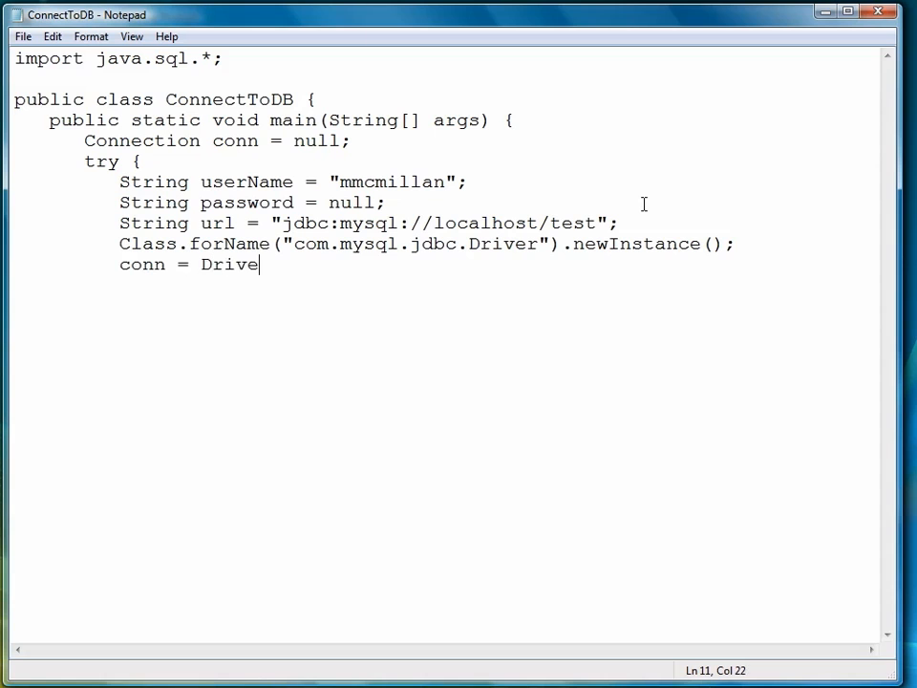
type("rManager.getC")
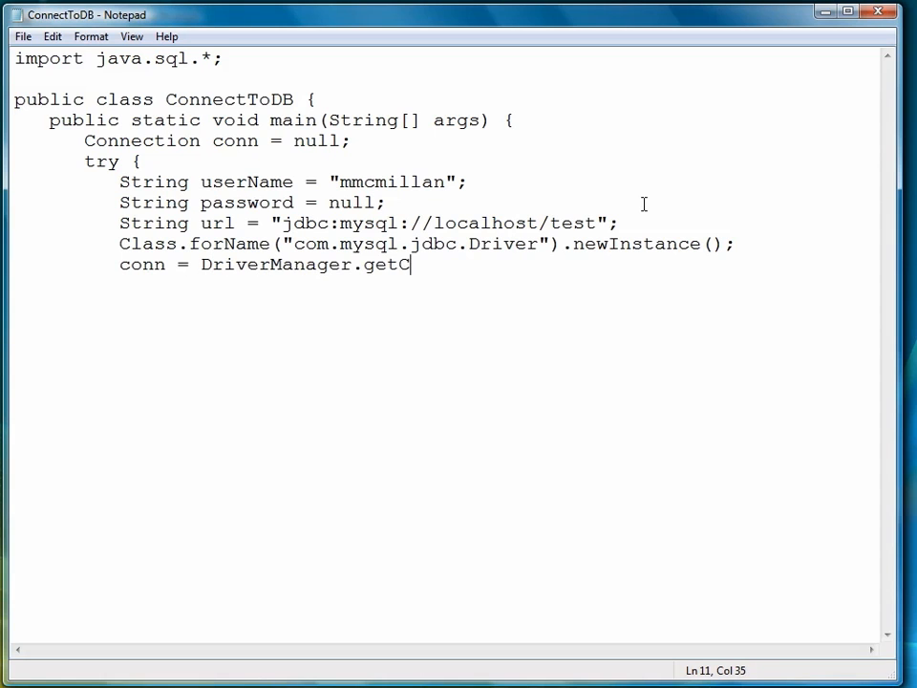
type("onnection(url, us")
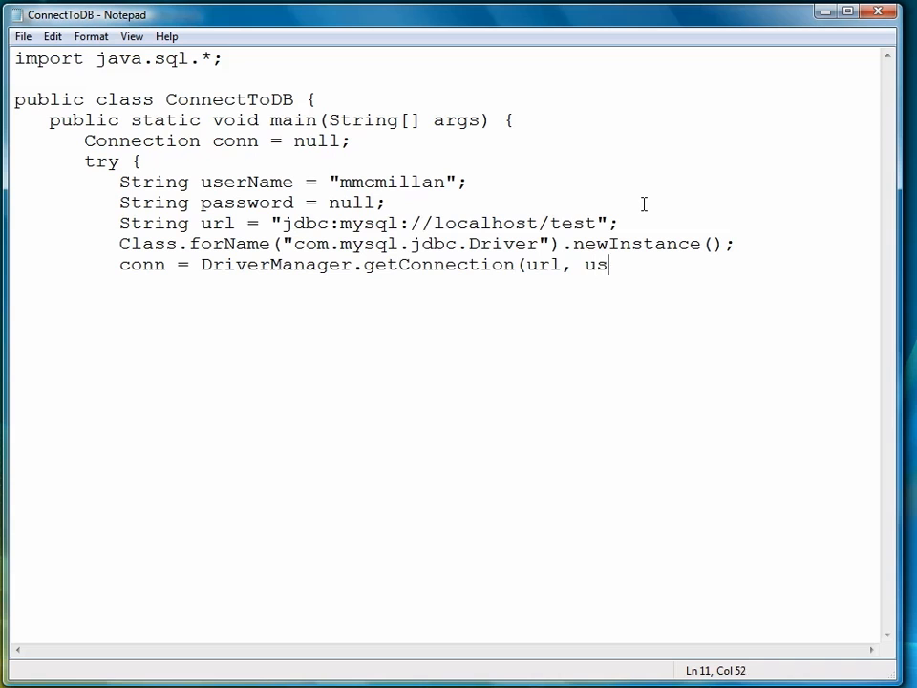
type("erName, password);")
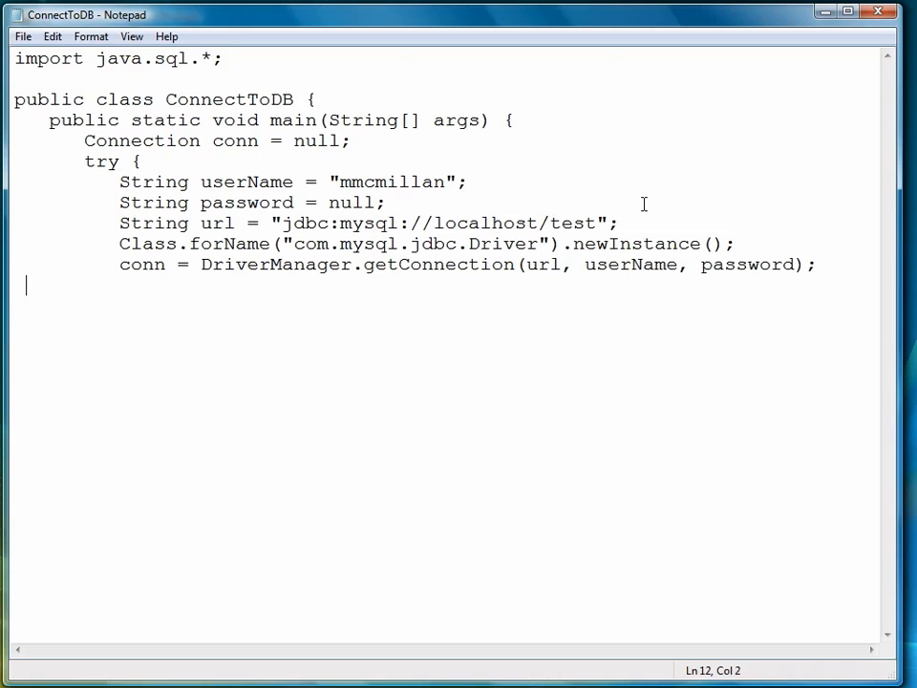
Step: Print 'Database connection successful.' and close the try block
type("System.out.printl")
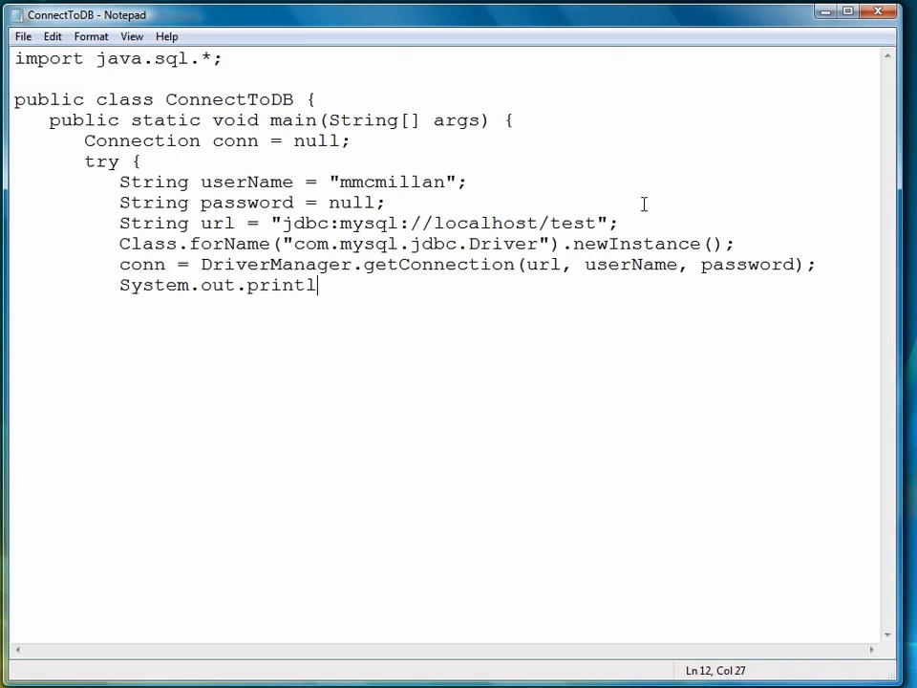
type("n(\"Database connect")
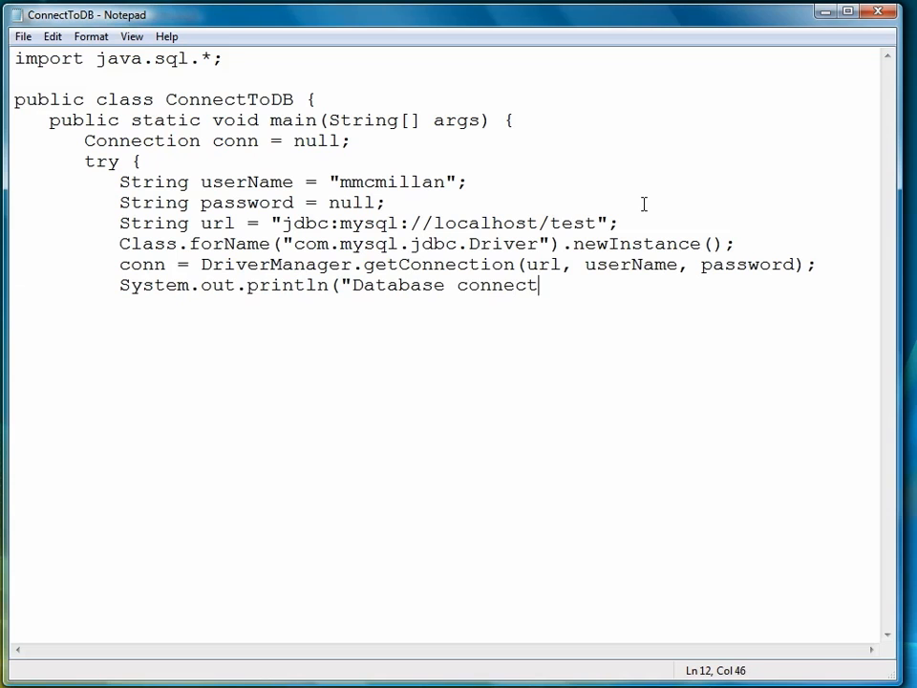
type("ion successful.\");")
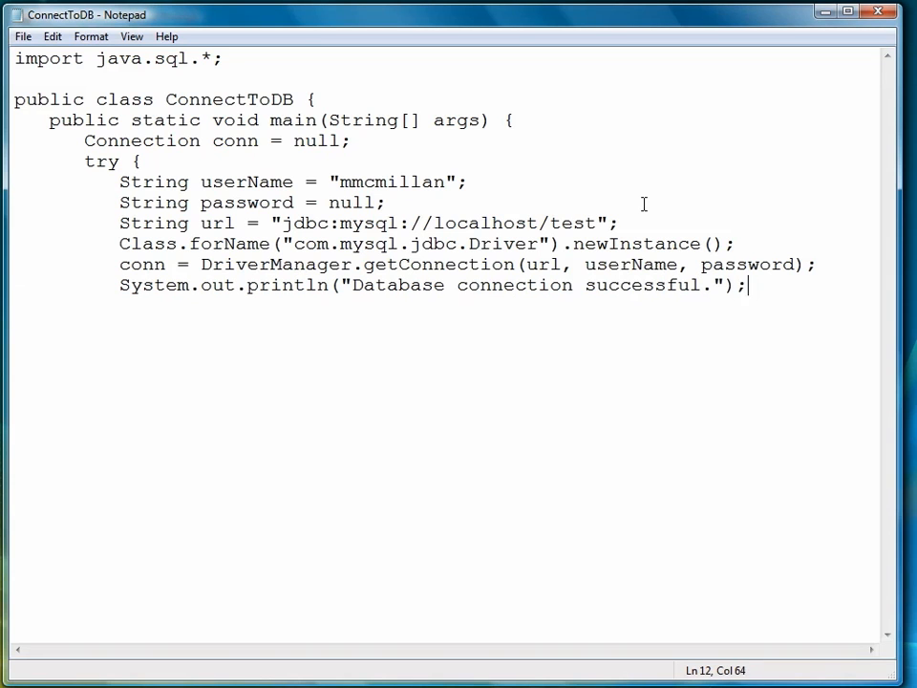
type("}")
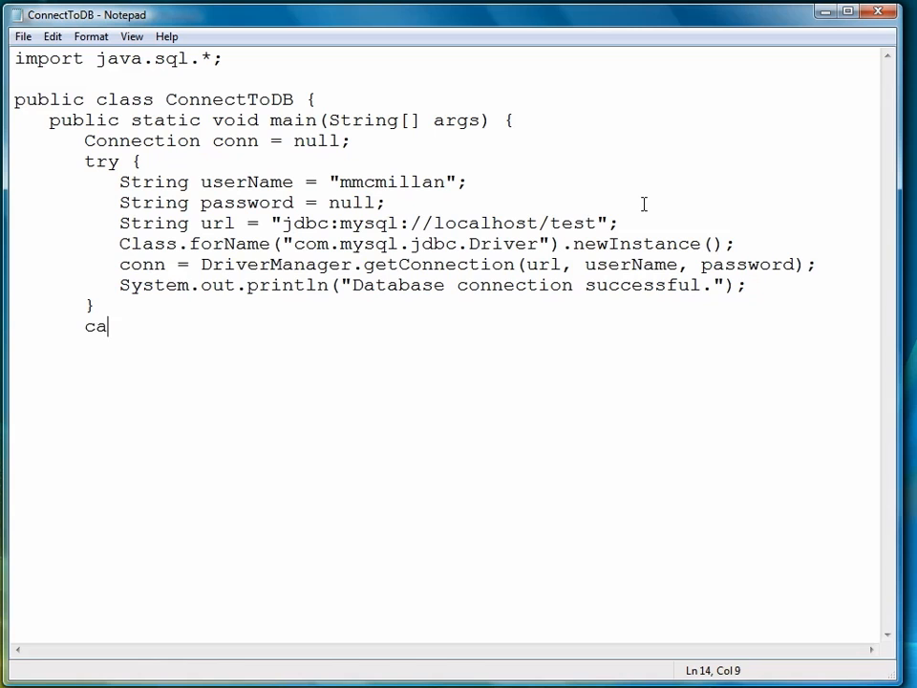
Step: Add catch (Exception e) printing 'Cannot connect to database.' and close it
type("tch (Exception e")
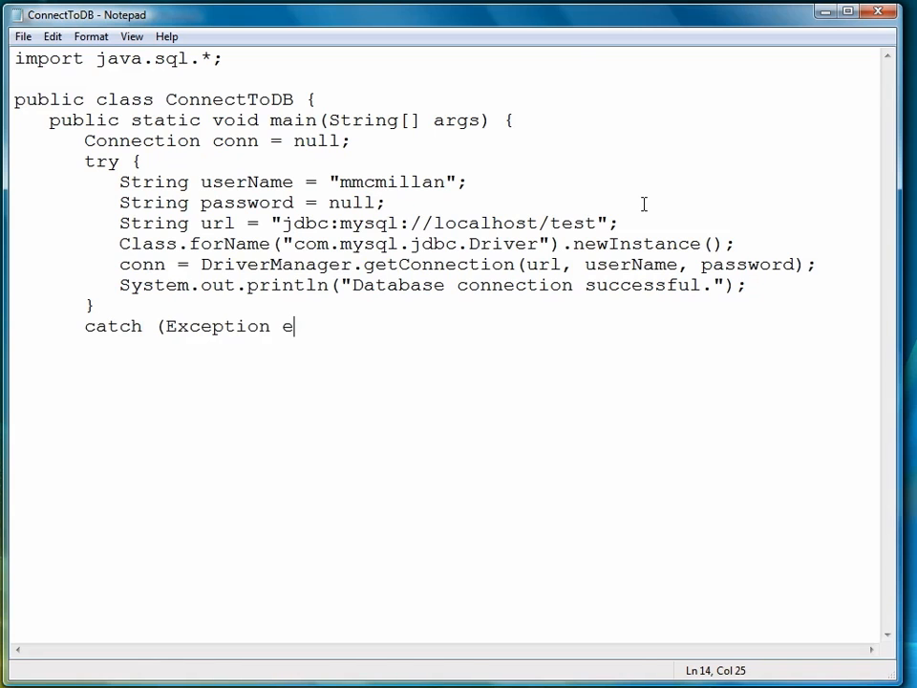
type(") {")
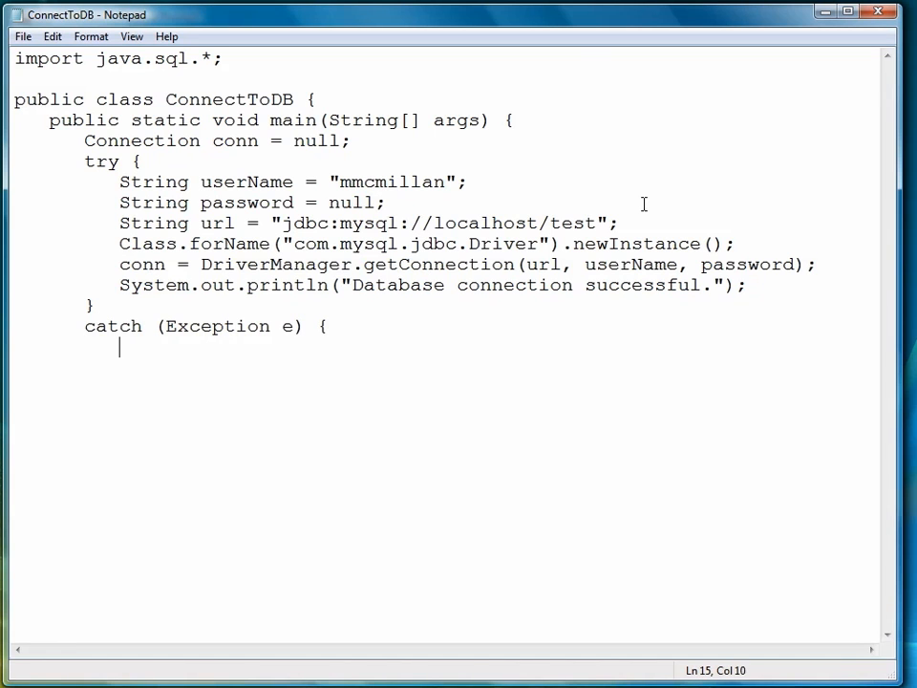
type("System.out.println")
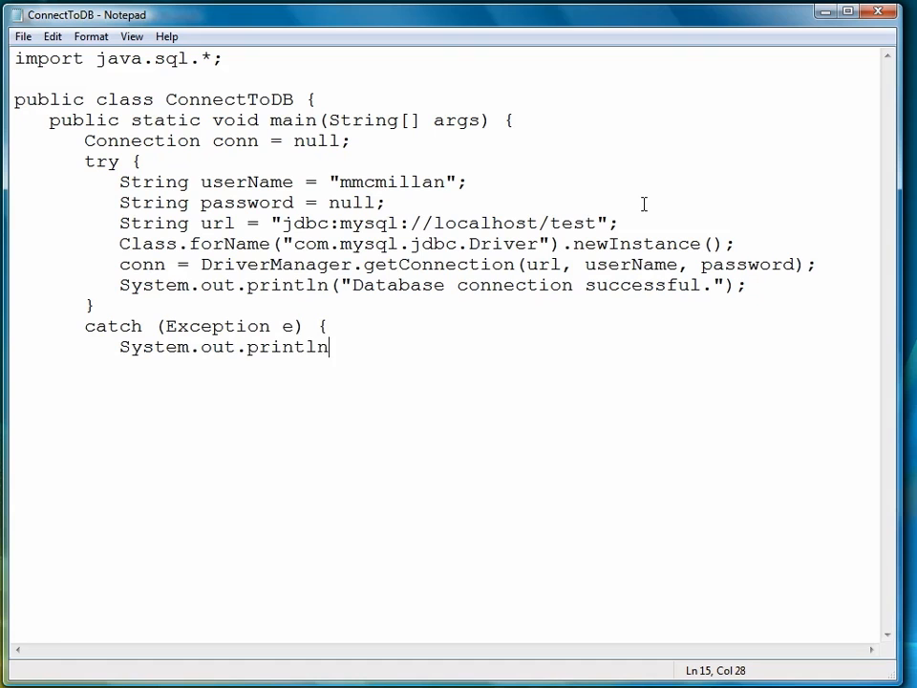
type("(\"Cannot c")
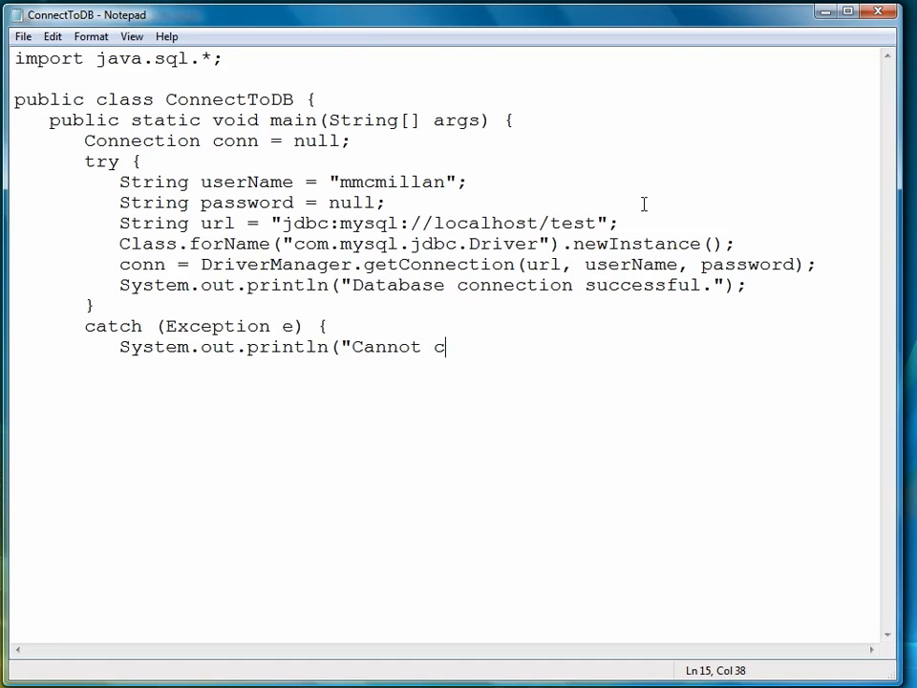
type("onnect to database.\");")
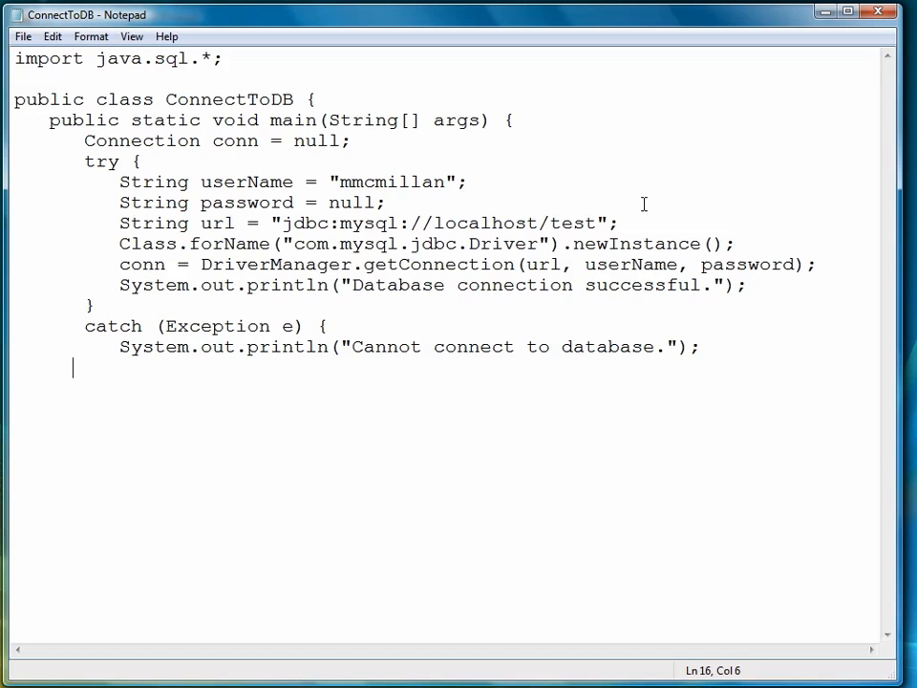
type("}")
type("finally {")
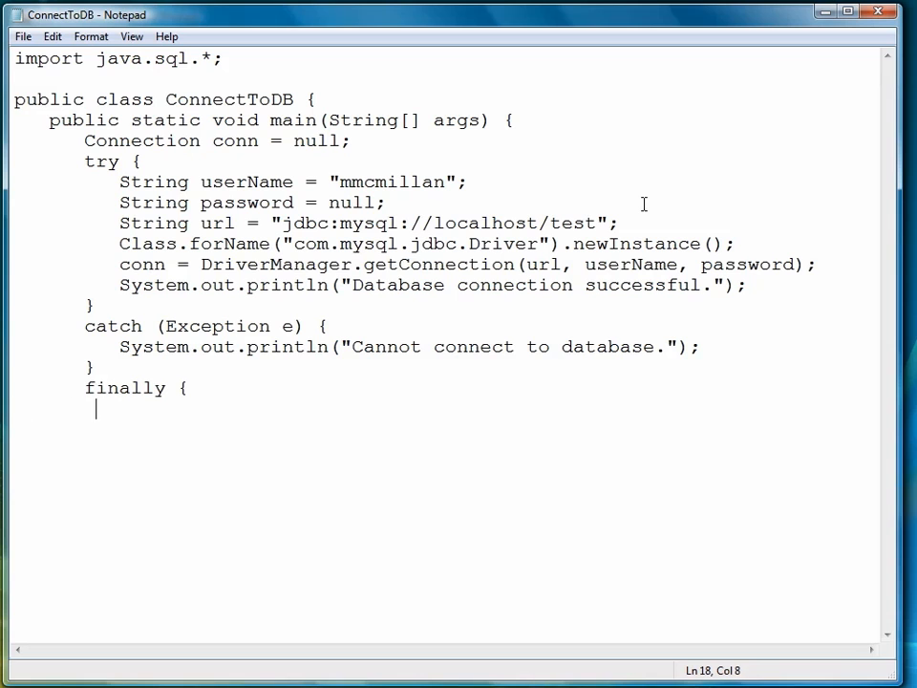
Step: In the finally block, check conn != null and call conn.close() inside a try
type("if (conn != null) {")
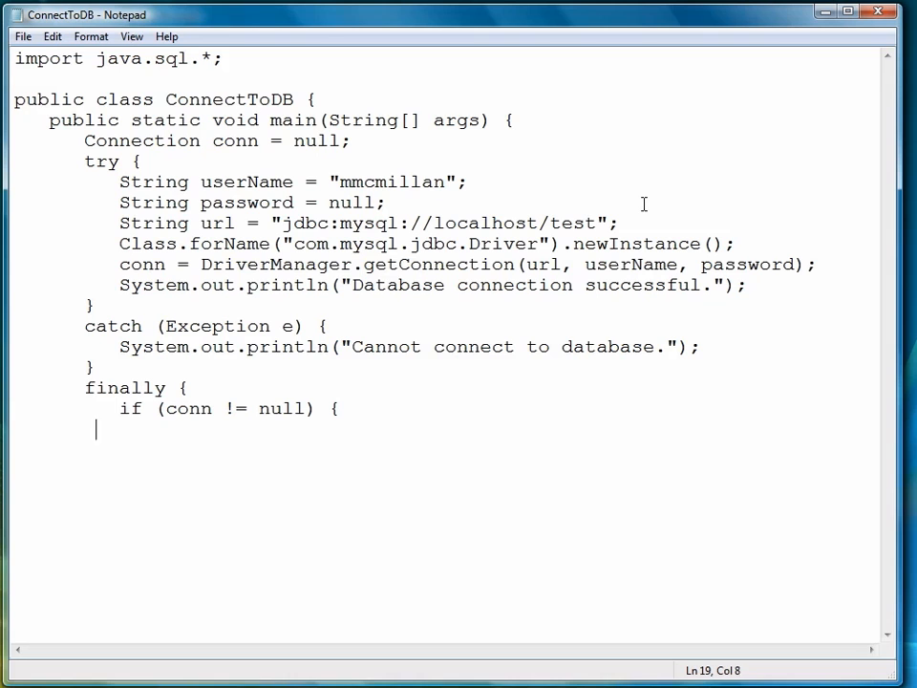
type("try {")
type("c")
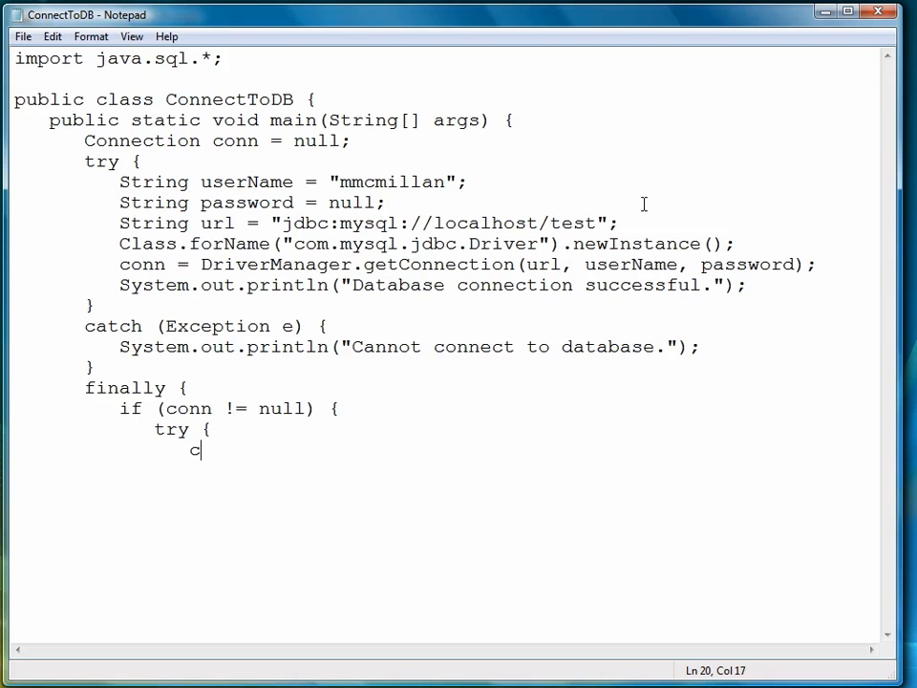
type("onn.close(")
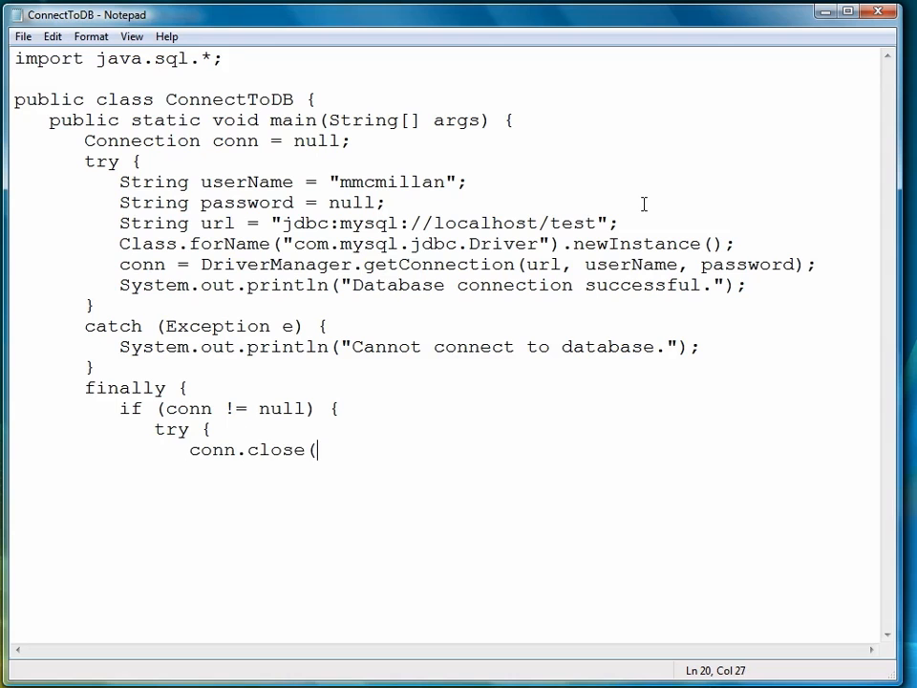
type(");")
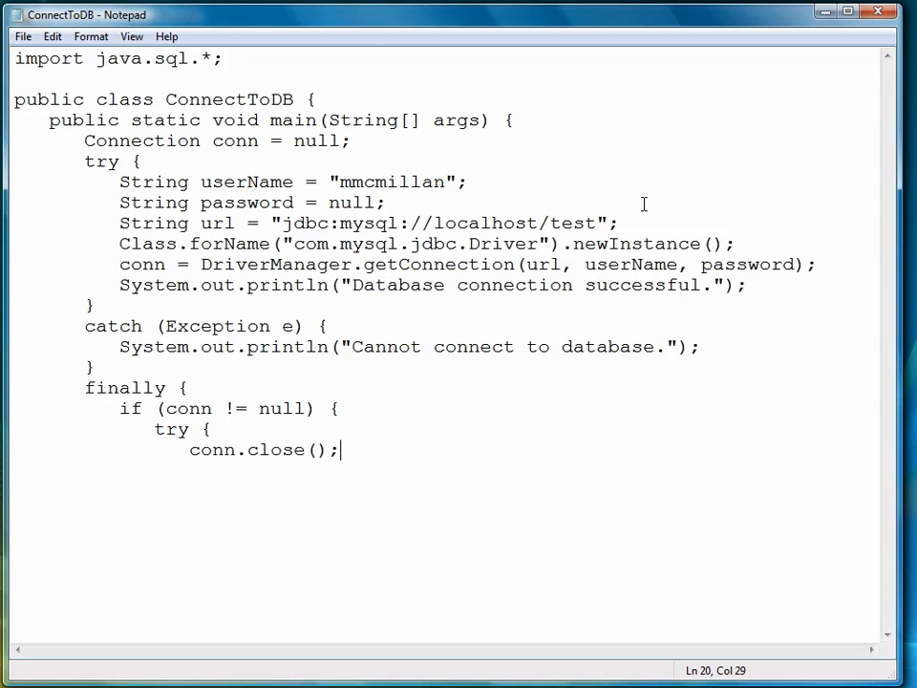
Step: Print 'Database connection closed.' and begin the inner catch clause
type("S")
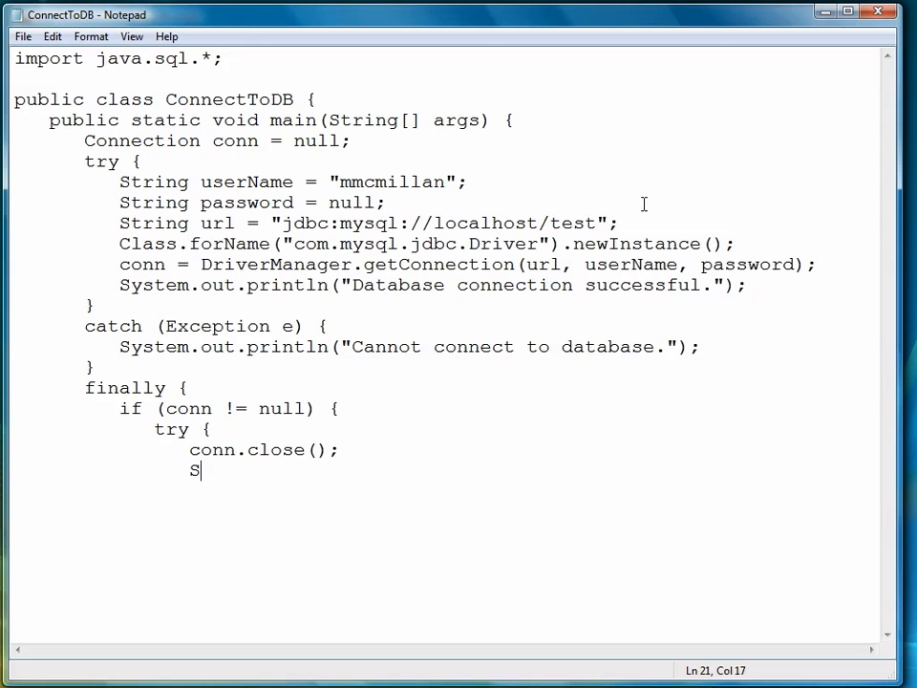
type("ystem.out.println(\"")
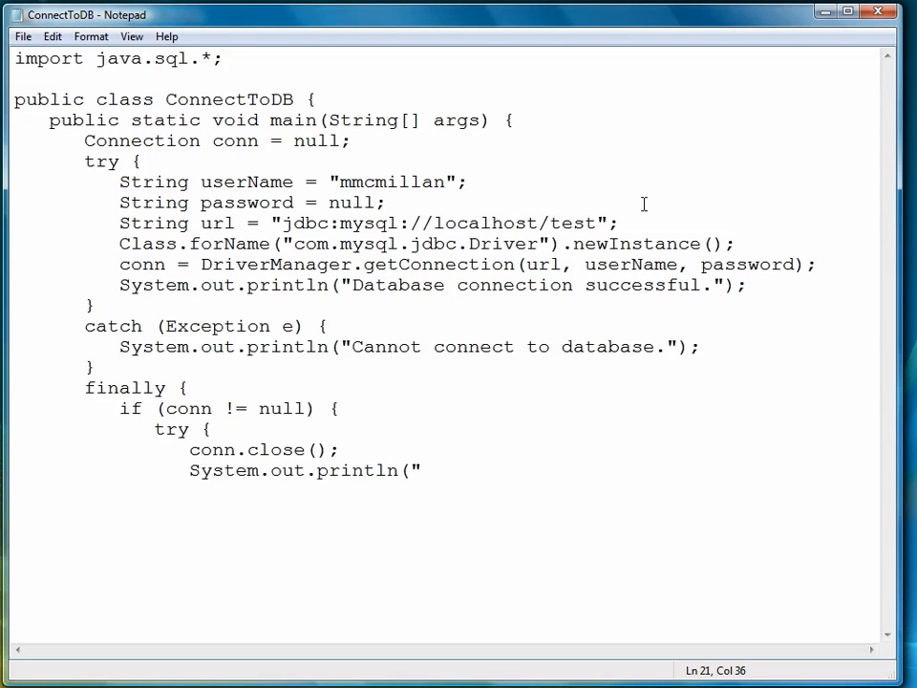
type("Database connectio")
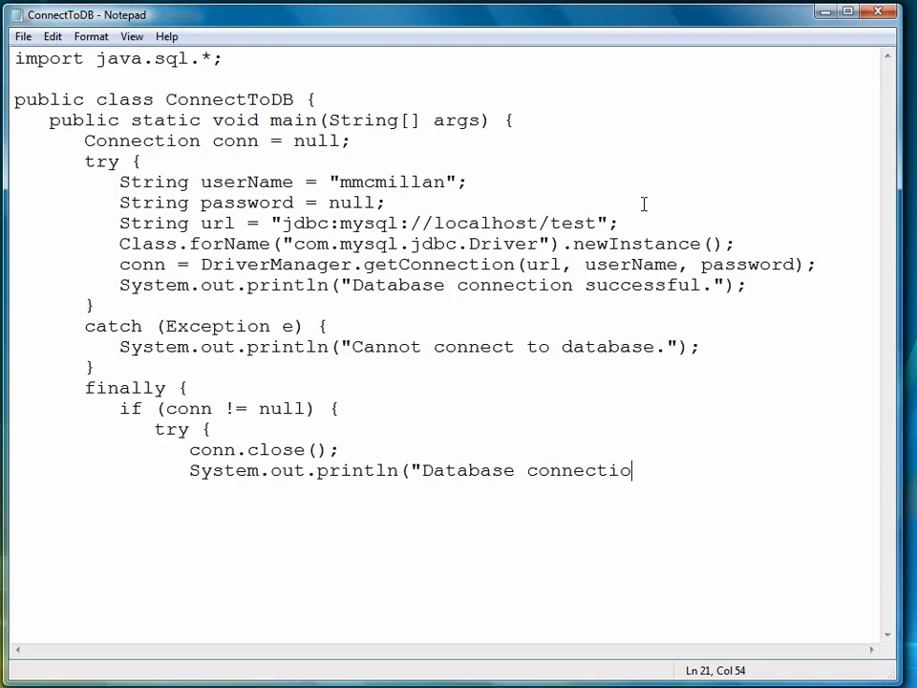
type("n closed.\");")
type("}")
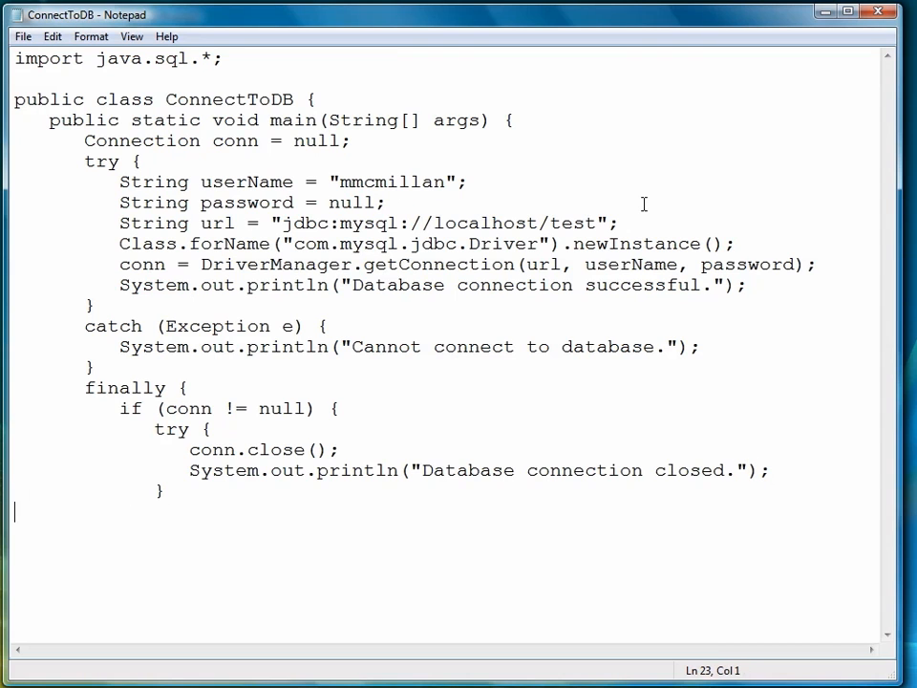
type("Catch (Exception e) {")
type("System.out.println(")
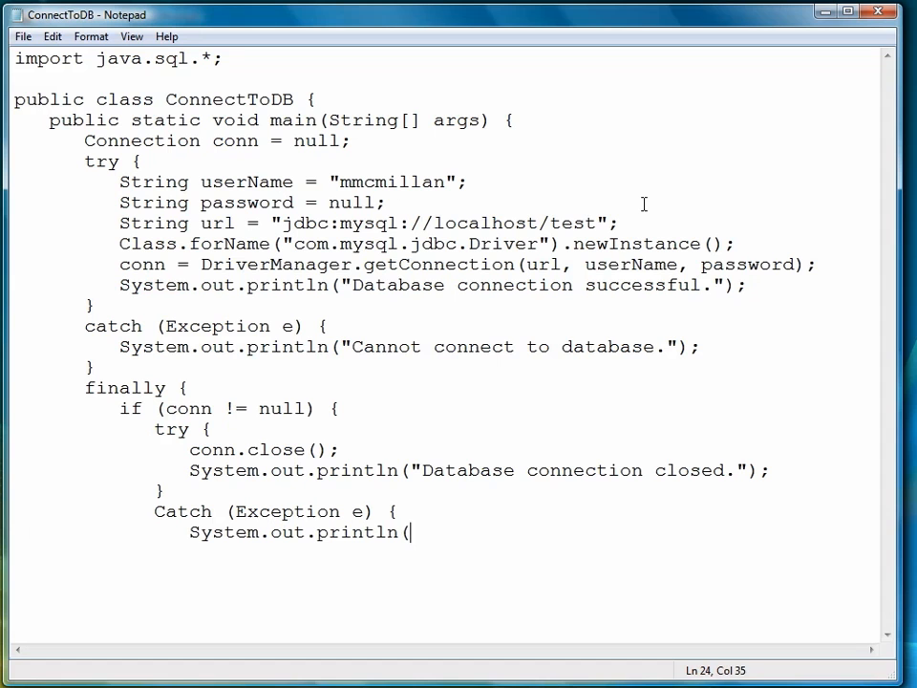
Step: Print 'Database connection cannot be closed.' in the inner catch and close all remaining braces
type("\"Database connection cannot be closed.\"")
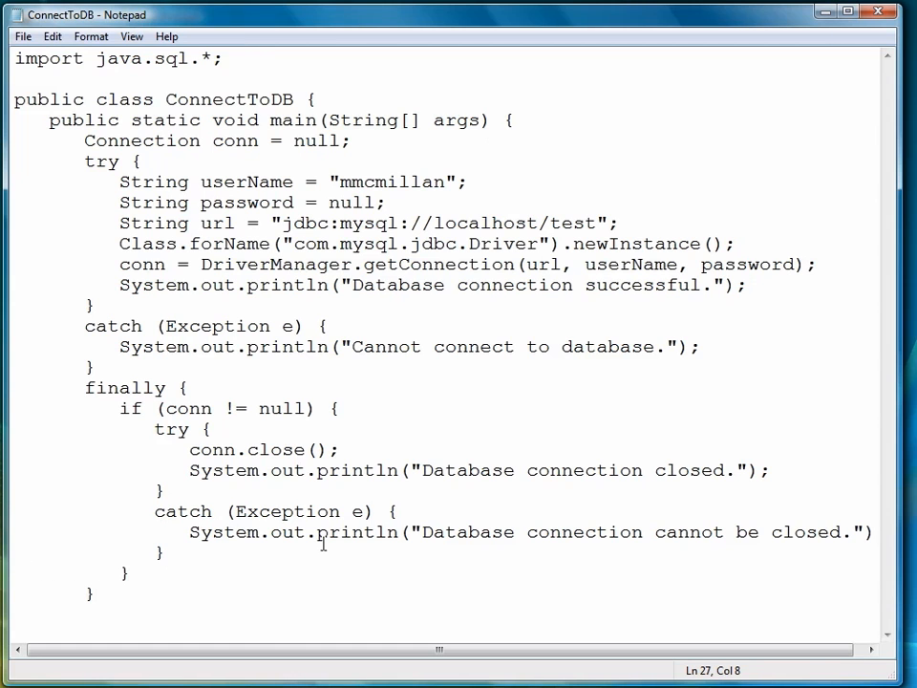
type("}")
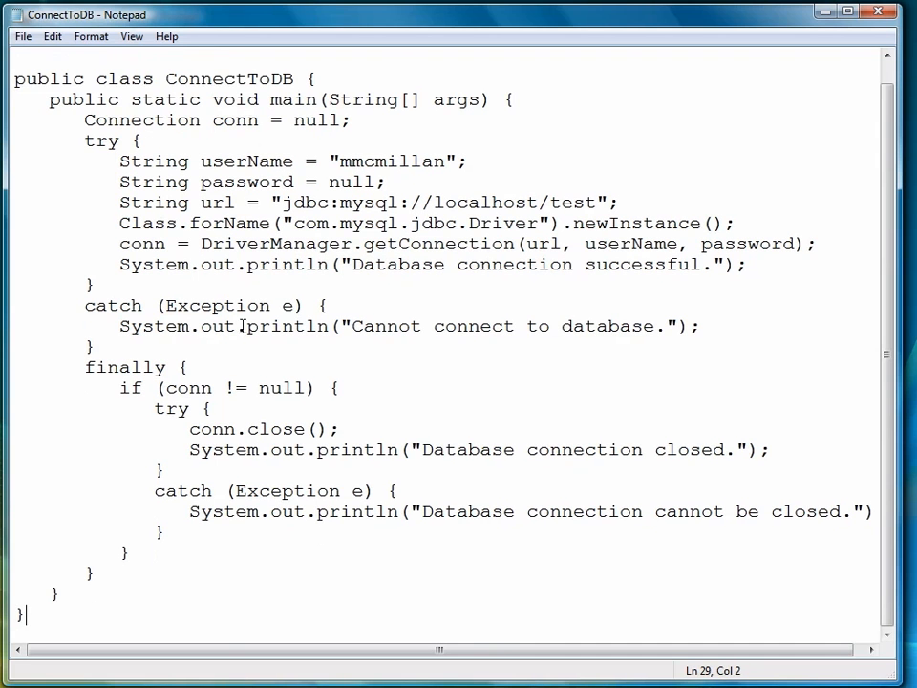
left_click(23, 37)
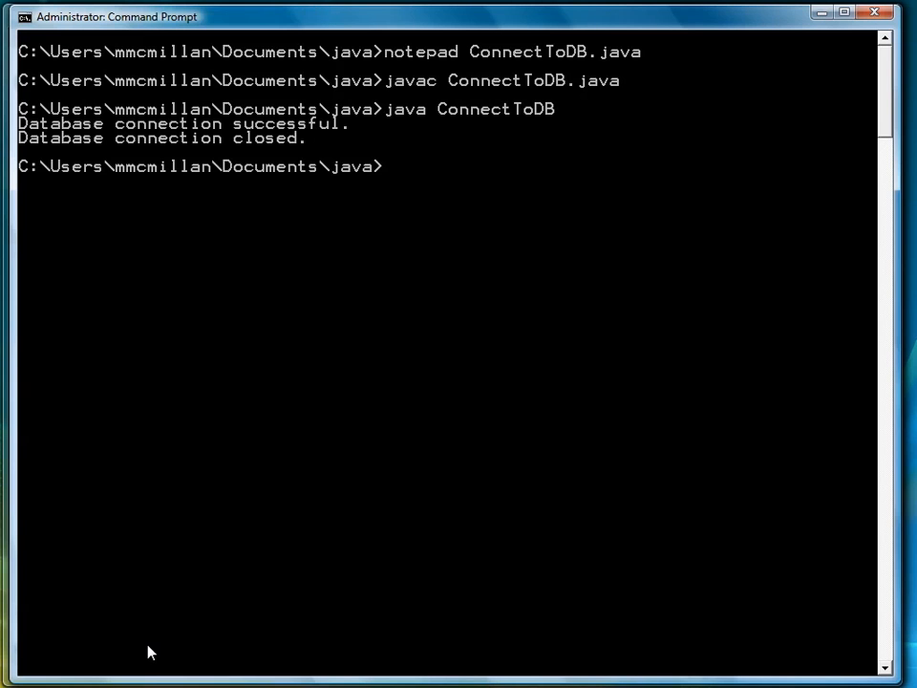
mouse_move(238, 137)
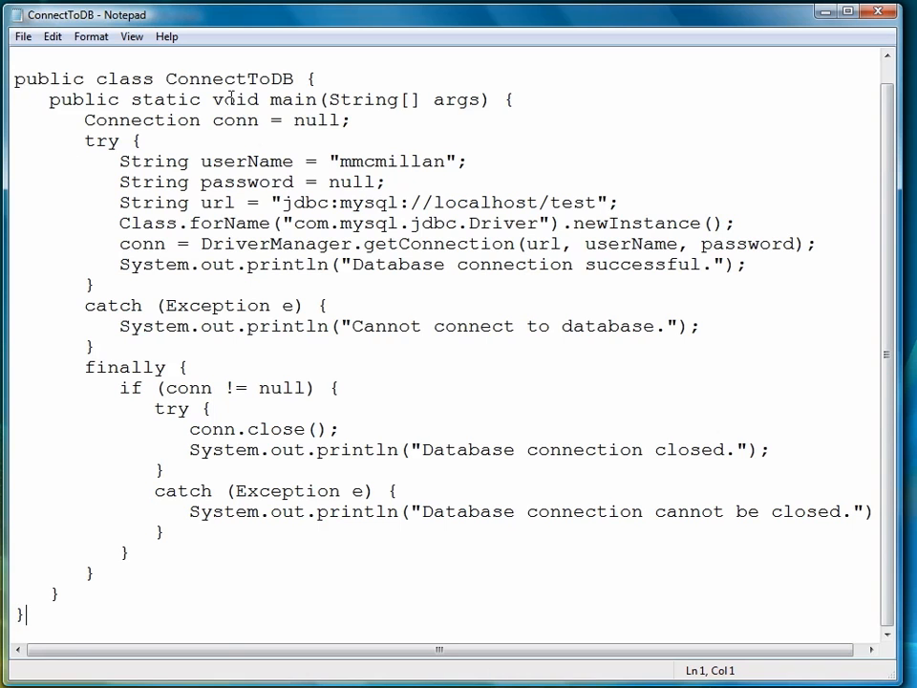
mouse_move(359, 77)
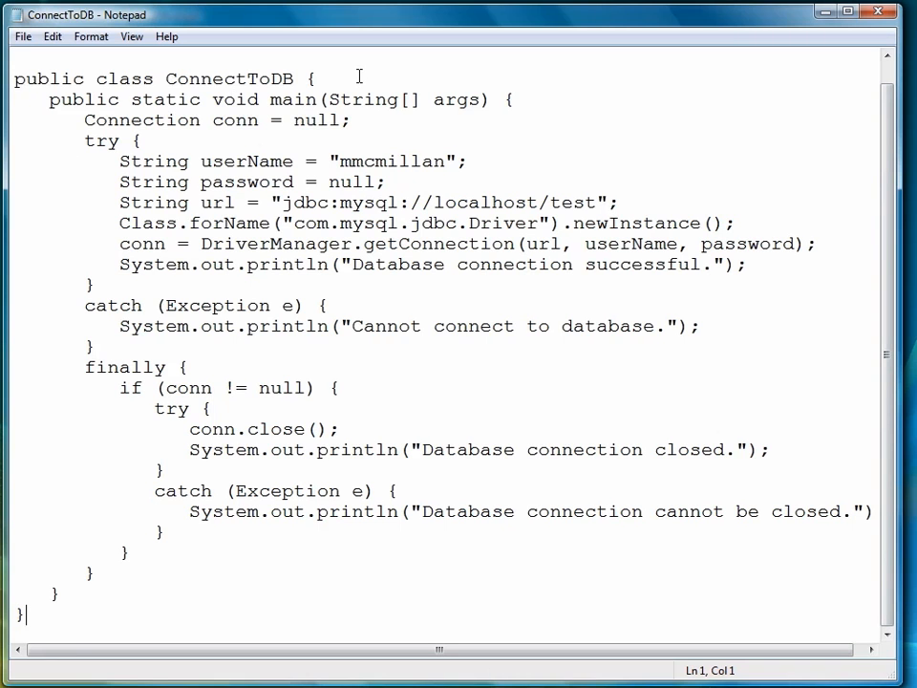
mouse_move(125, 78)
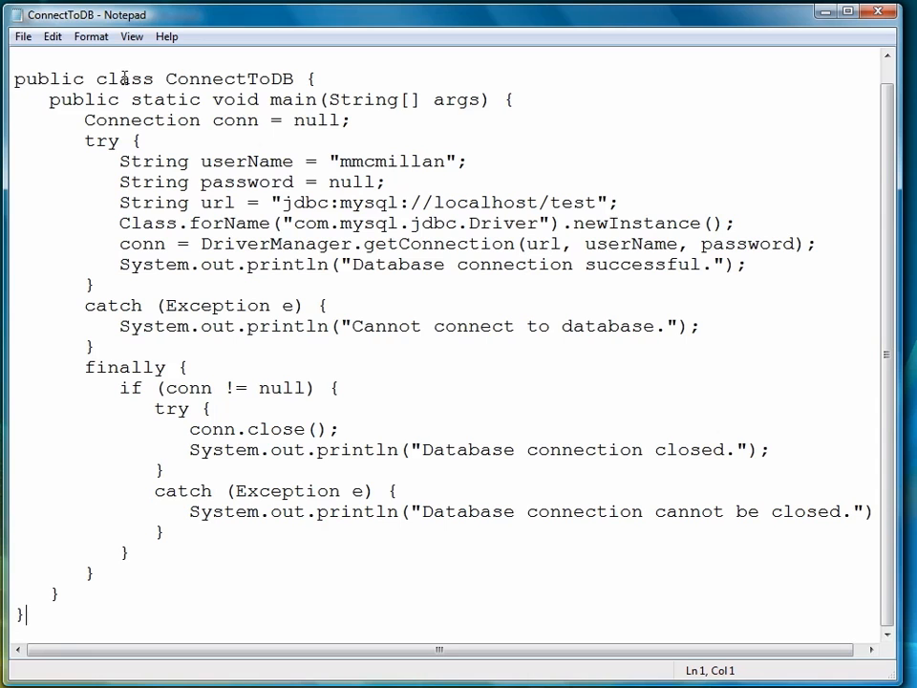
mouse_move(203, 69)
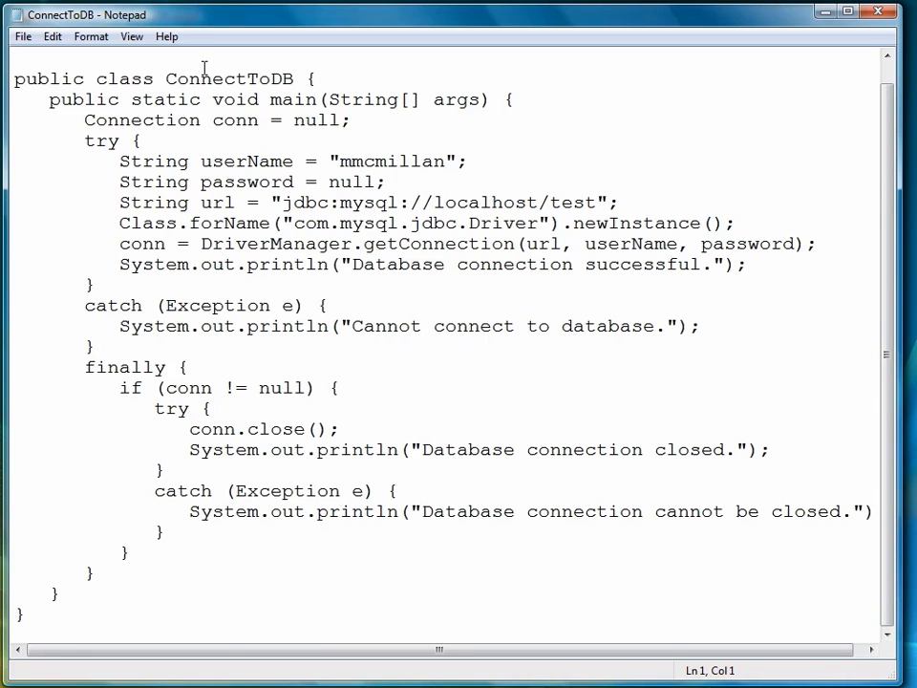